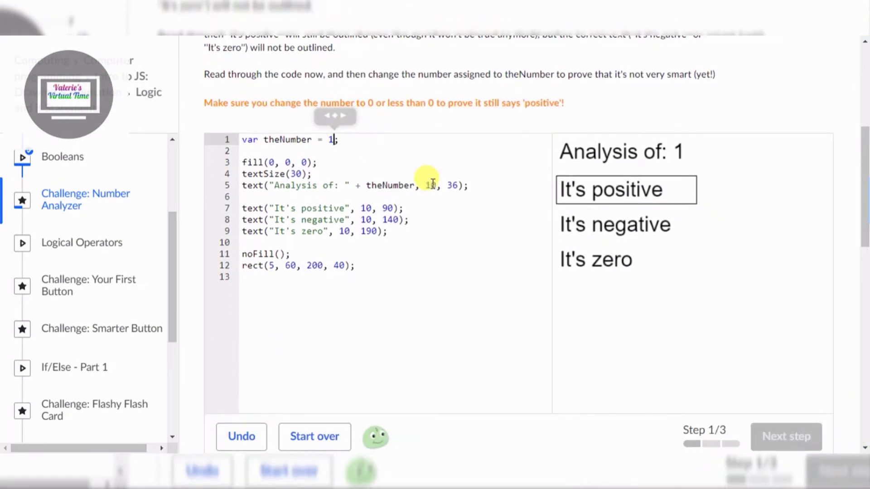
Change theNumber from 1 to -8 and then -20, then advance to step 2.
key(Backspace)
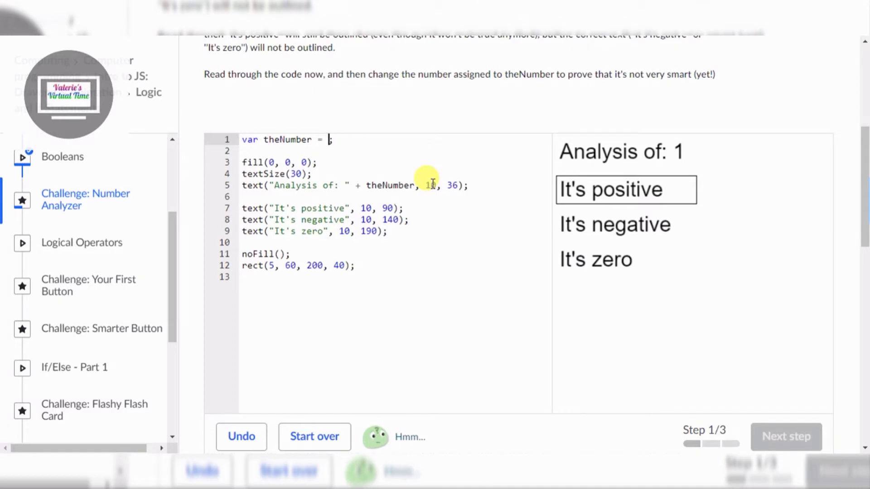
text(-8)
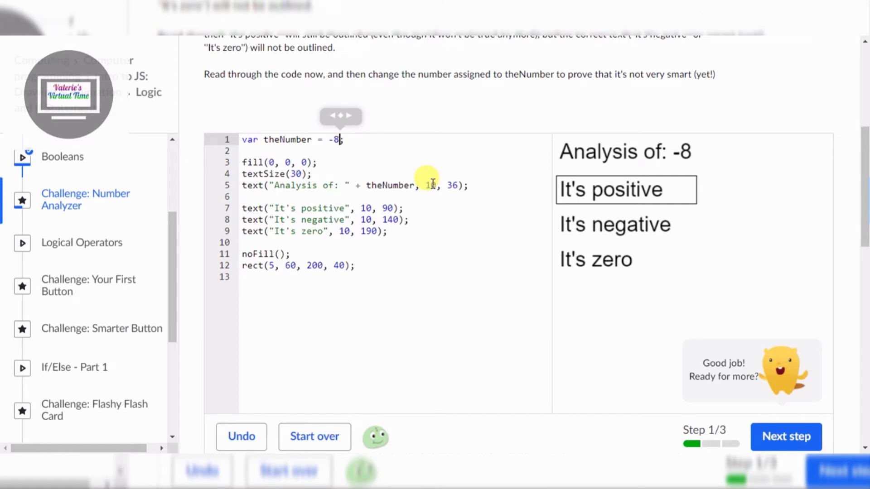
key(Backspace)
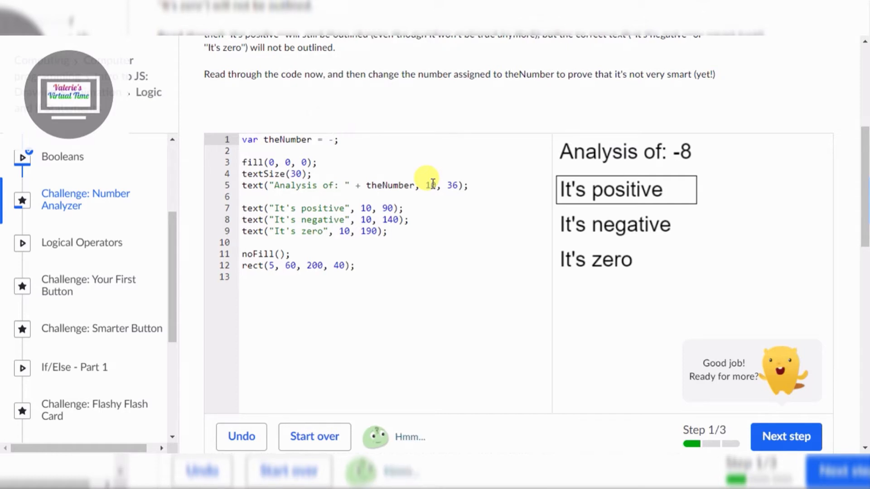
text(20)
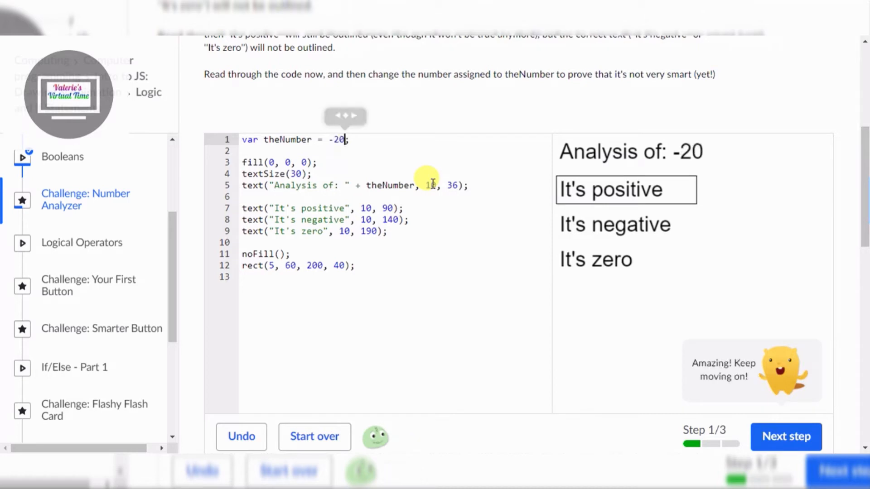
click(786, 437)
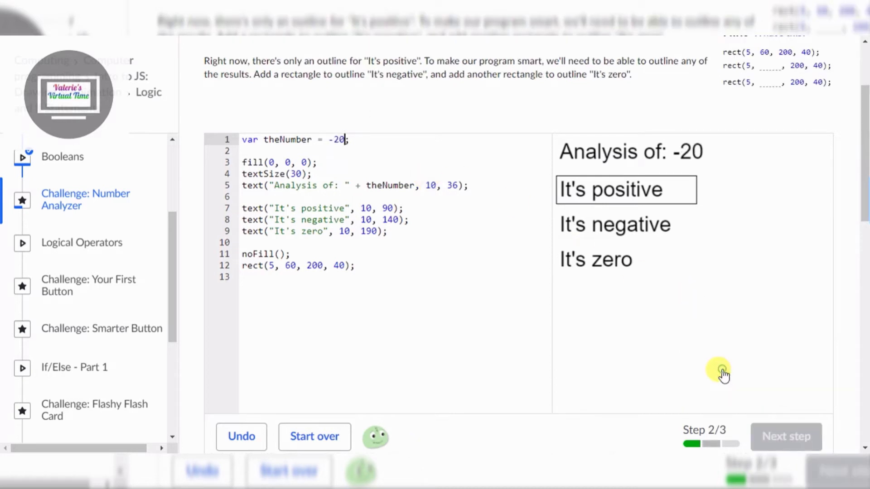
mouse_move(633, 243)
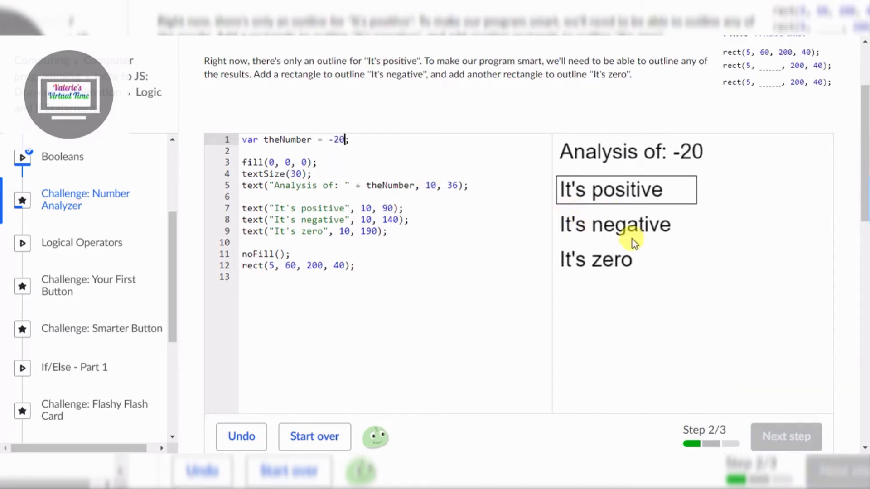
mouse_move(685, 237)
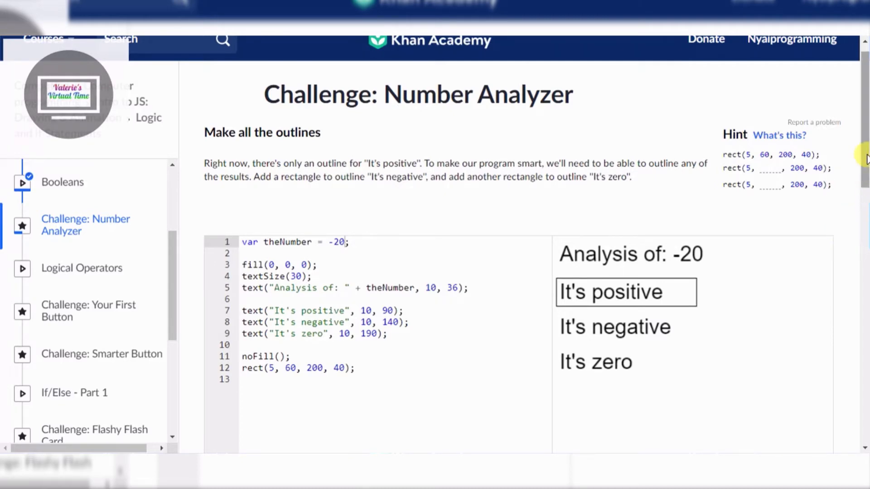
Scroll back down to the editor after reading the 'Make all the outlines' instructions.
scroll(down, 3)
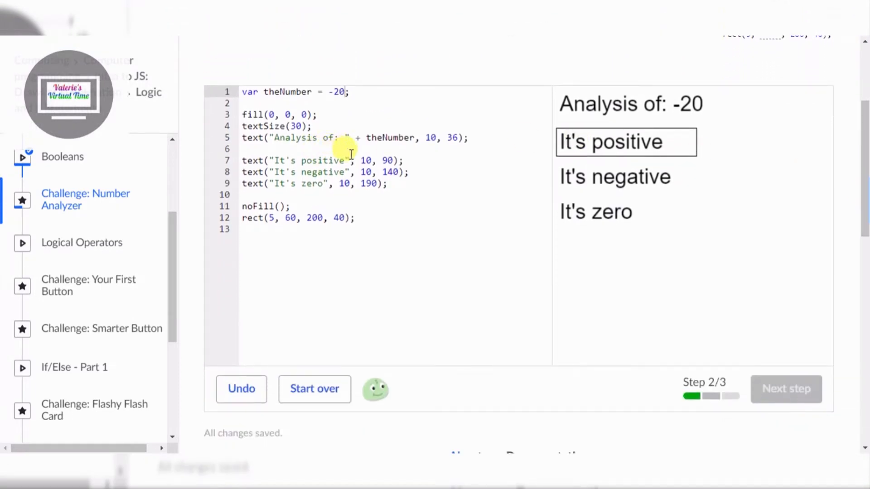
mouse_move(355, 208)
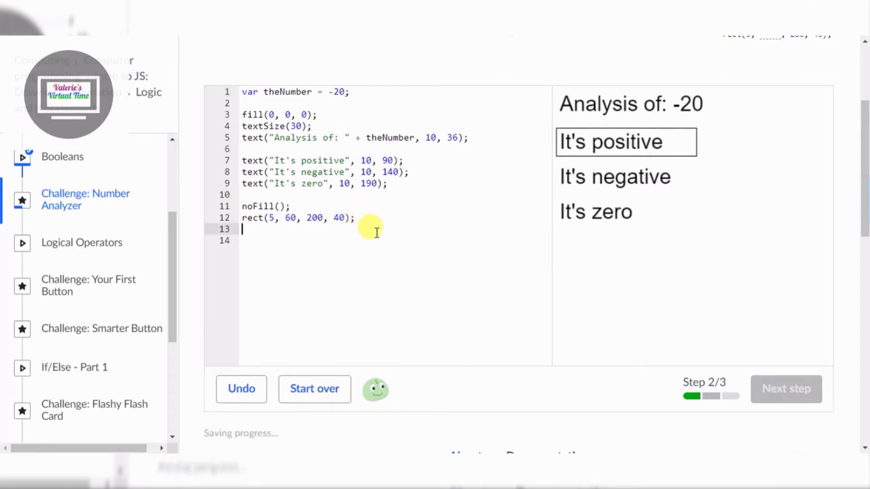
Write a second call rect(5, 70, 200, 40); on line 13 below the first rectangle.
key(enter)
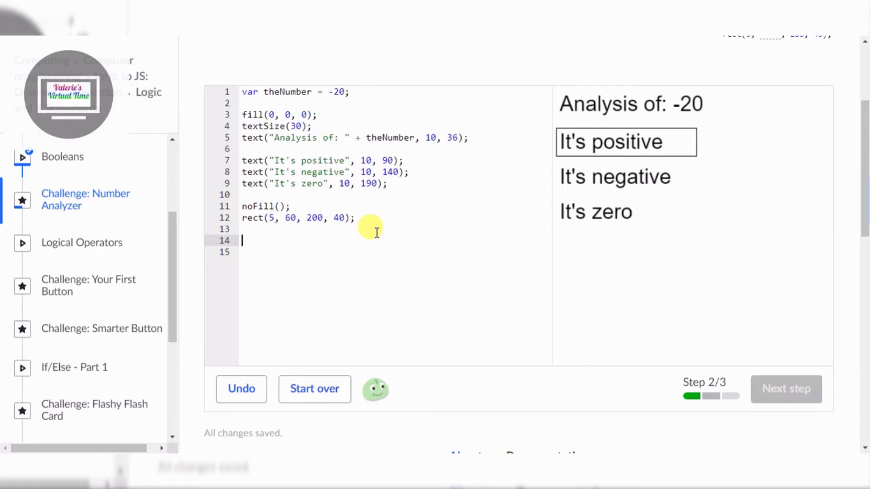
key(Backspace)
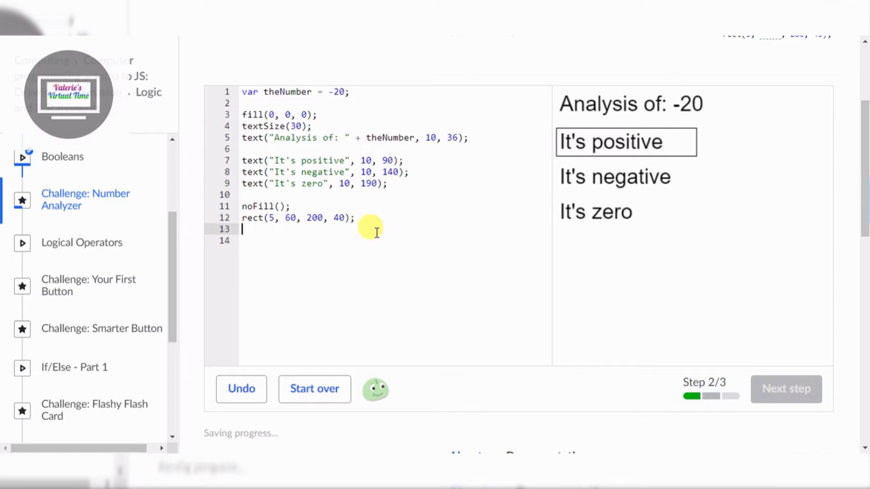
text(rec())
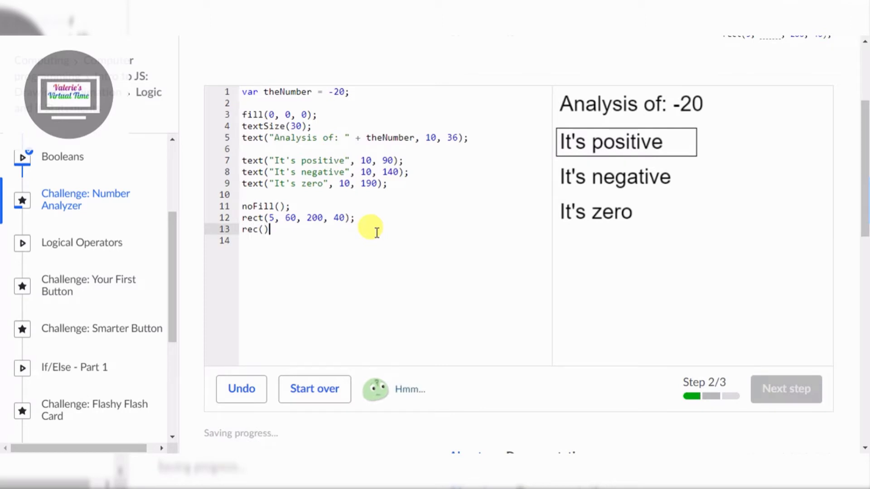
text(r,)
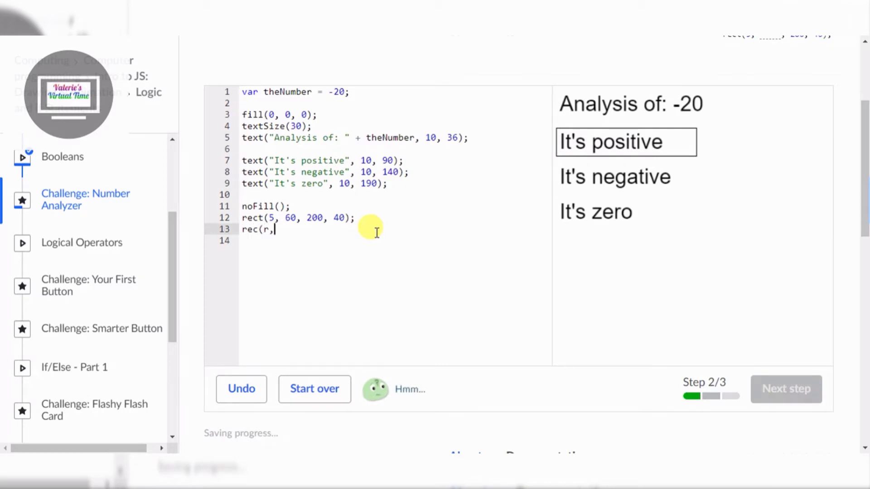
text(5)
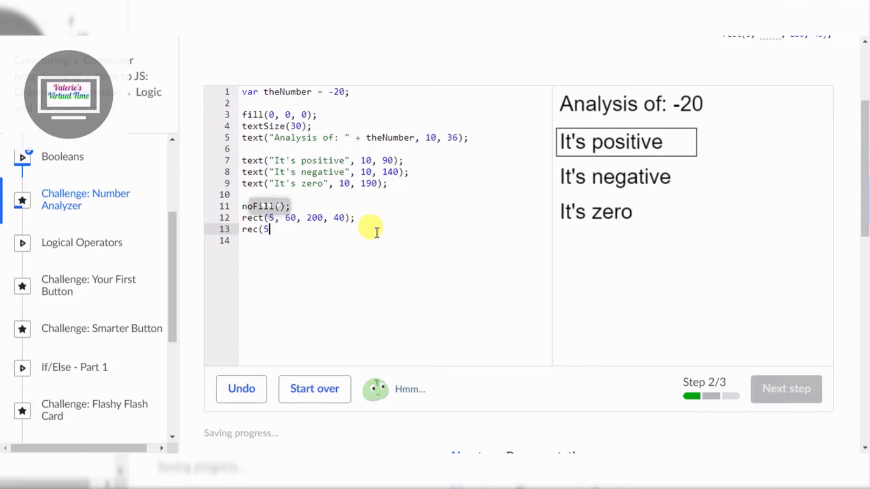
text(,)
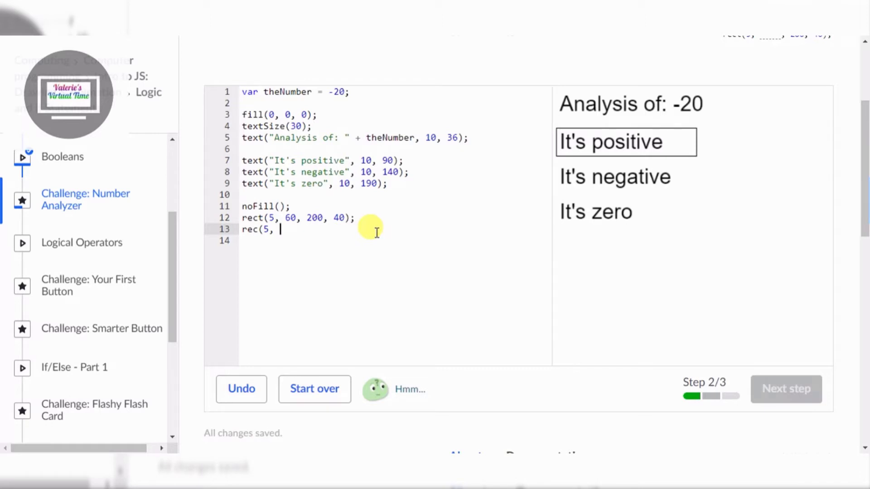
text(7)
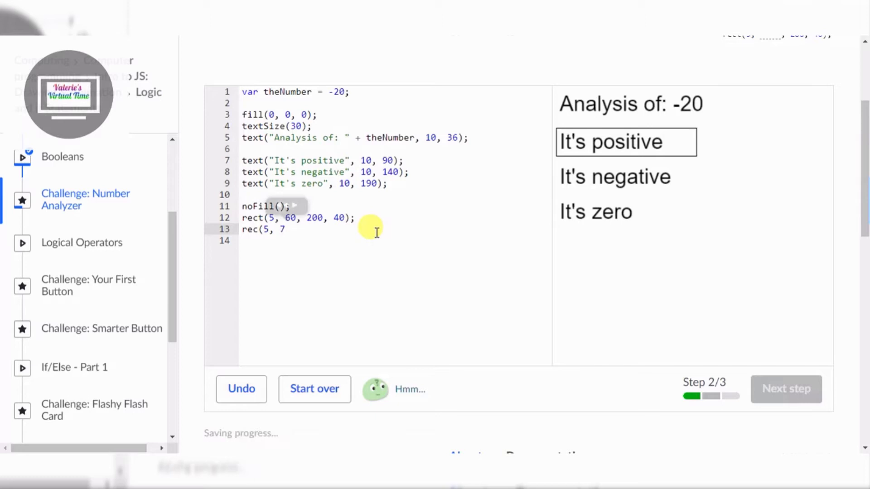
text(0,)
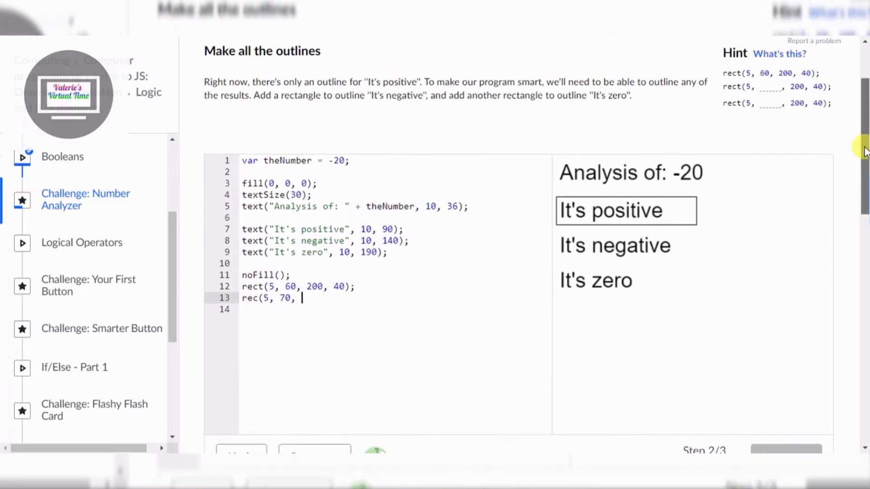
text(2)
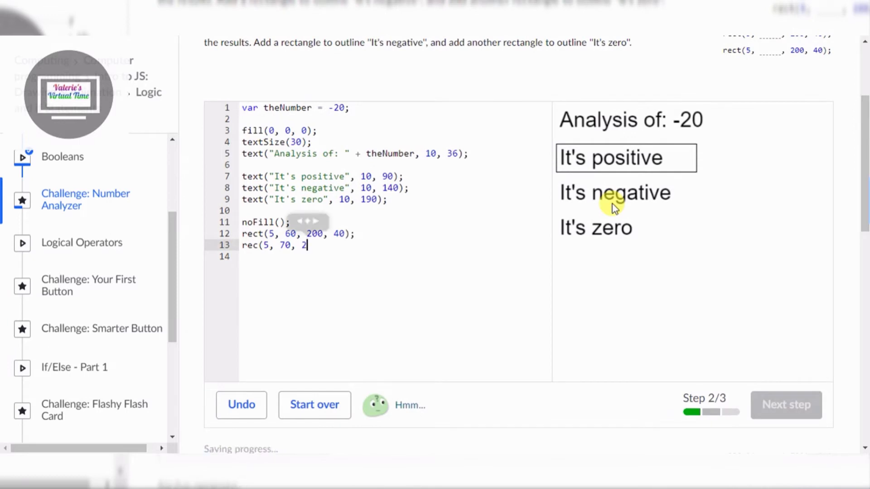
text(00, 40);)
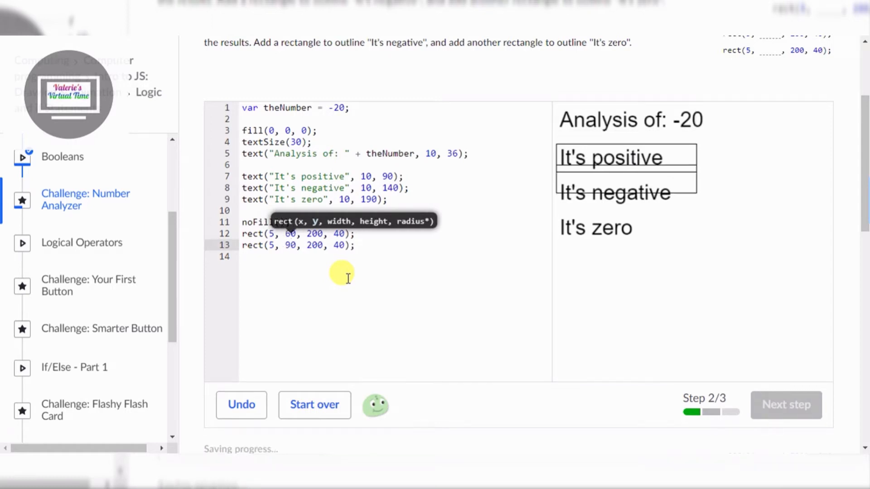
Adjust the rectangle's y value to 110 so it outlines It's negative.
text(10)
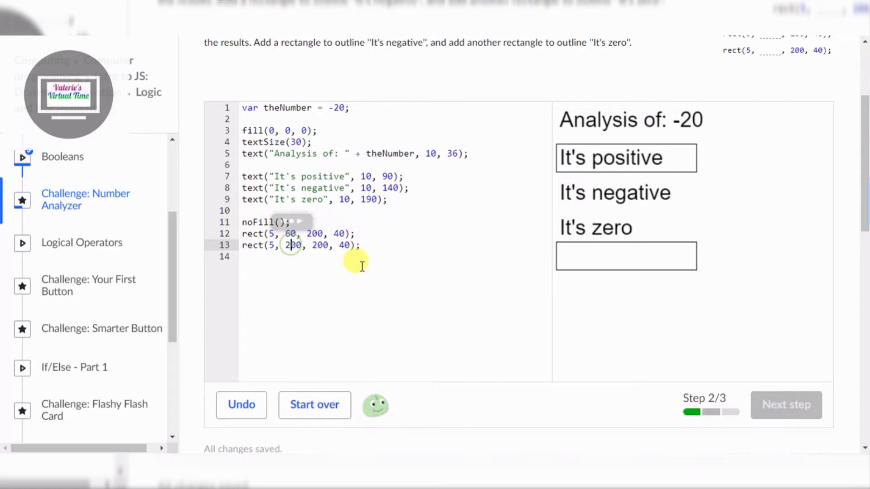
text(100)
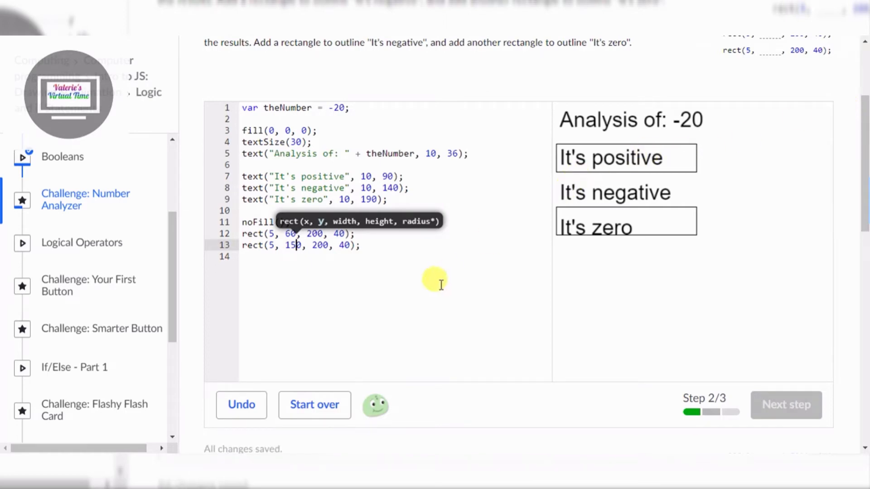
mouse_move(307, 258)
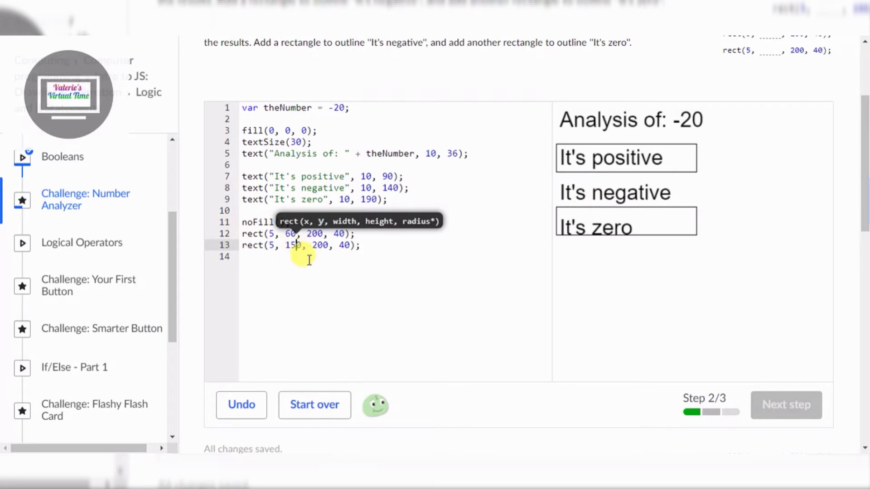
text(00)
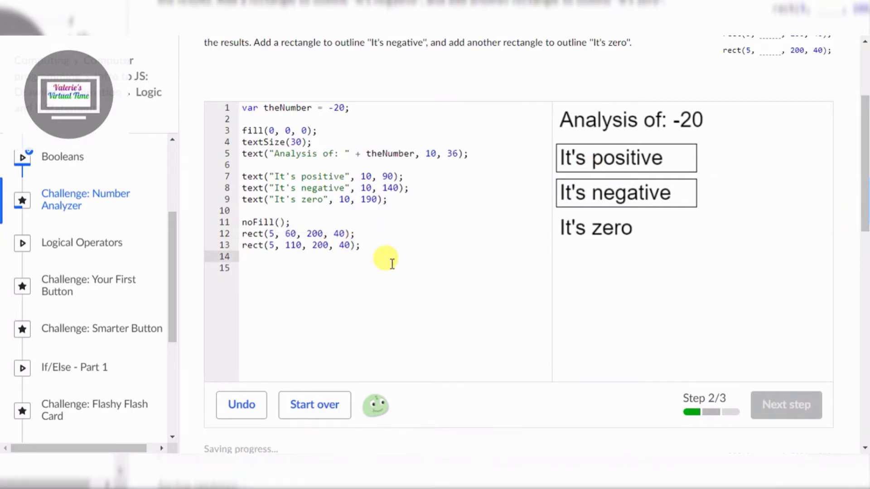
Write a third rect(5, 160, 200, 40); outlining It's zero, then advance to step 3.
text(rect(5)
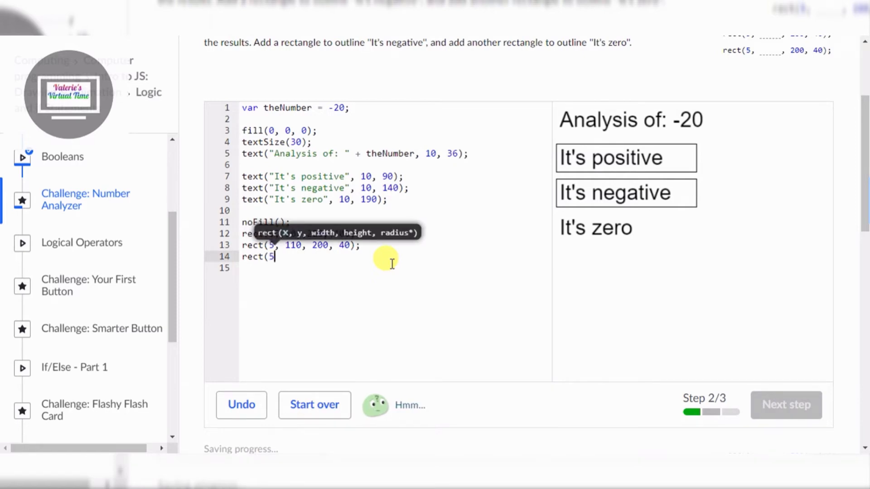
text(,)
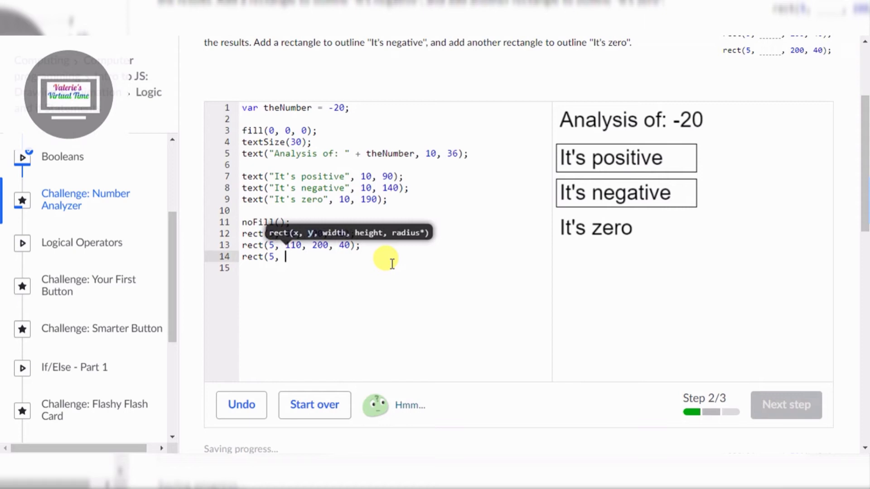
text(210, 200, 40)
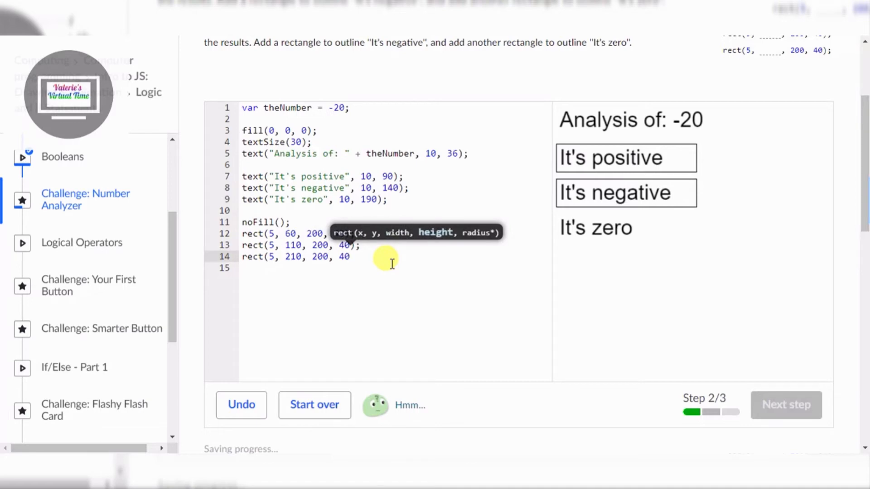
text();)
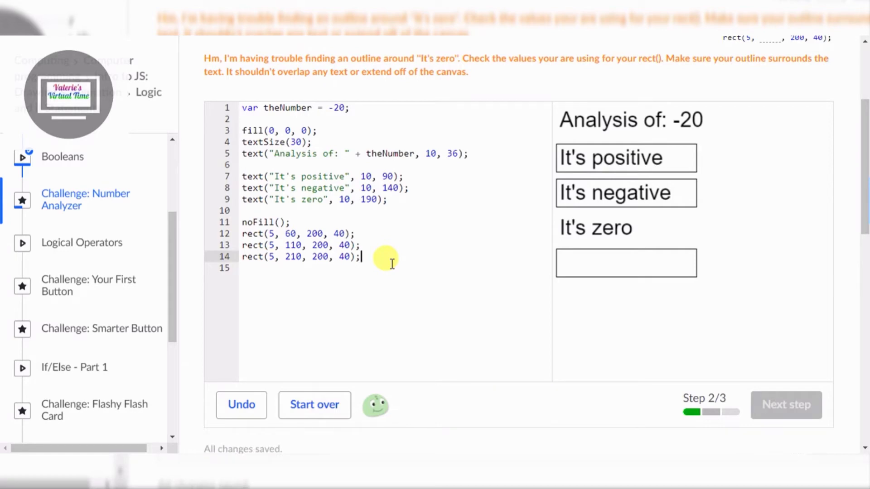
mouse_move(239, 277)
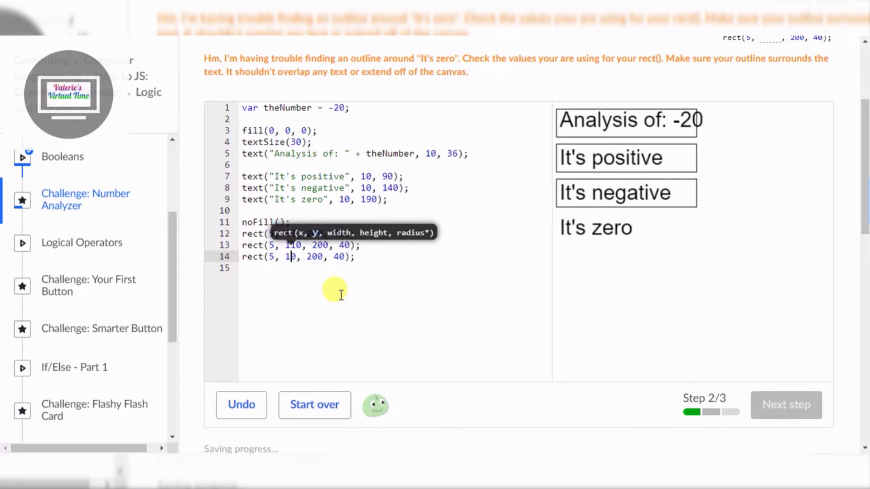
text(80)
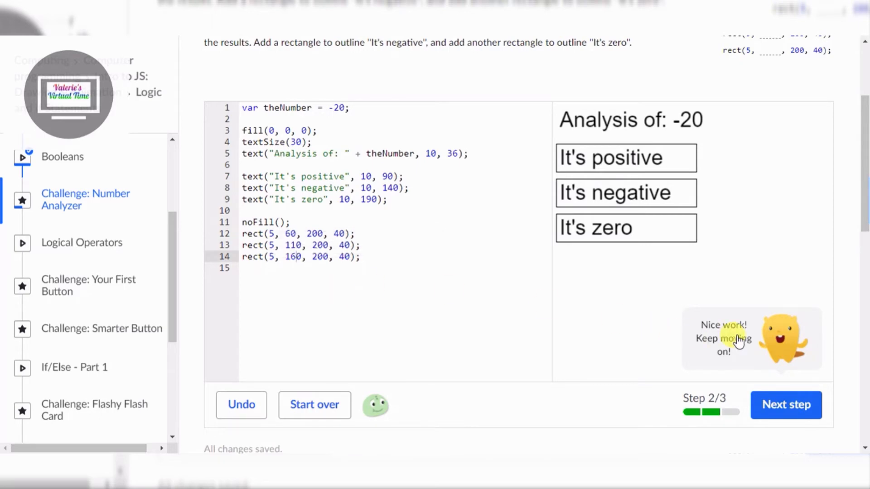
click(785, 404)
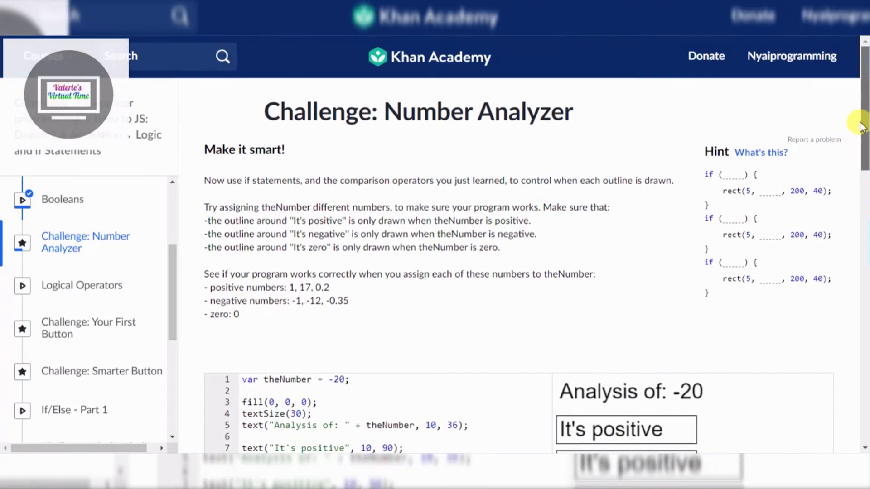
scroll(down, 3)
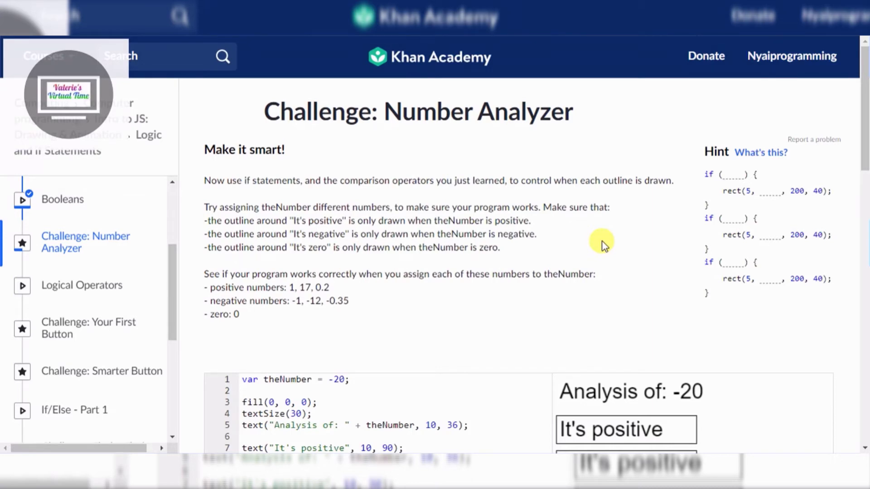
scroll(down, 3)
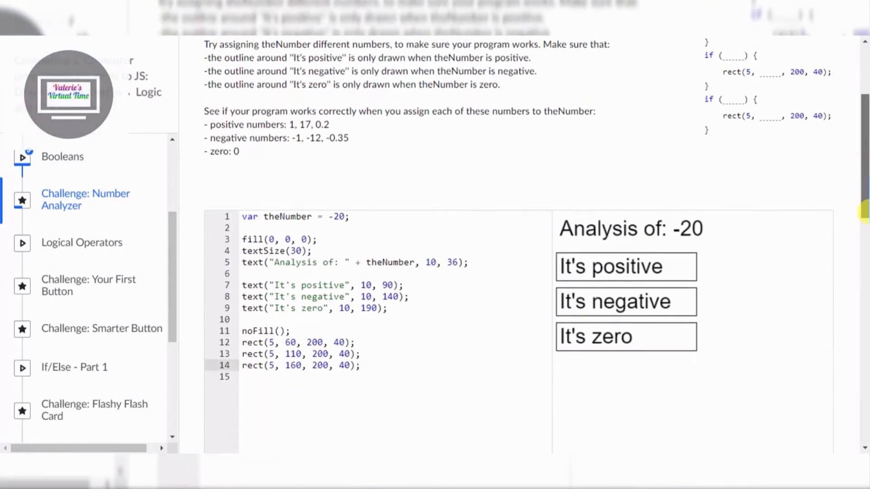
scroll(down, 3)
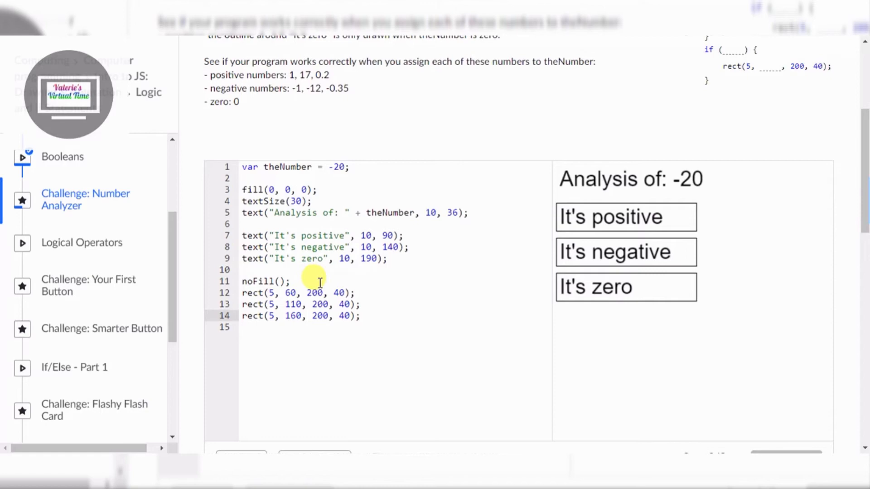
mouse_move(397, 321)
text(if)
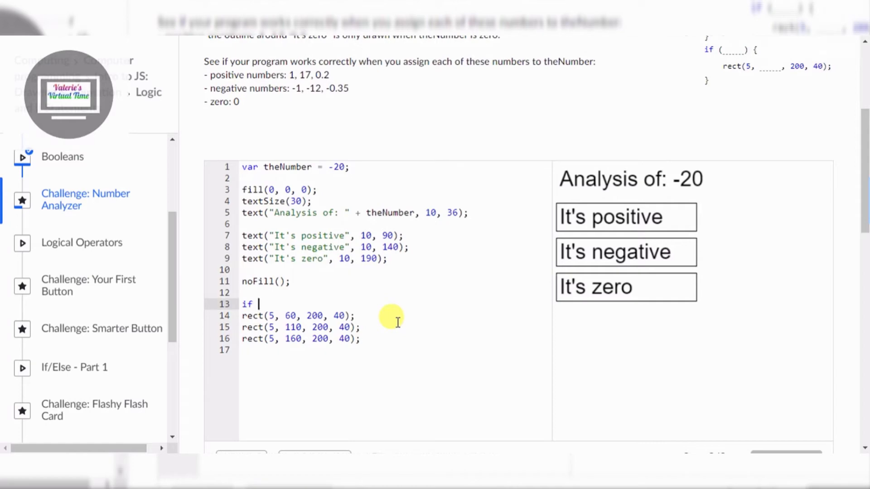
Wrap the first rect in if (17=== theNumber) { }, fixing a typo in the variable name.
text(())
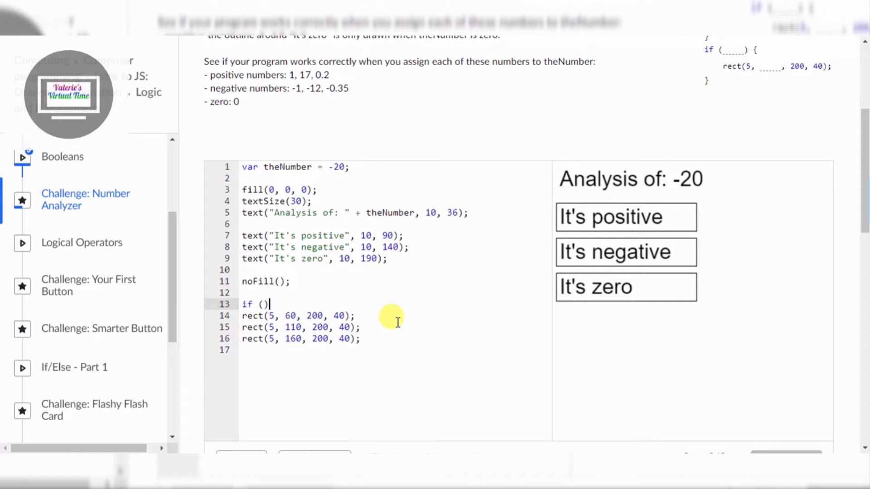
text({})
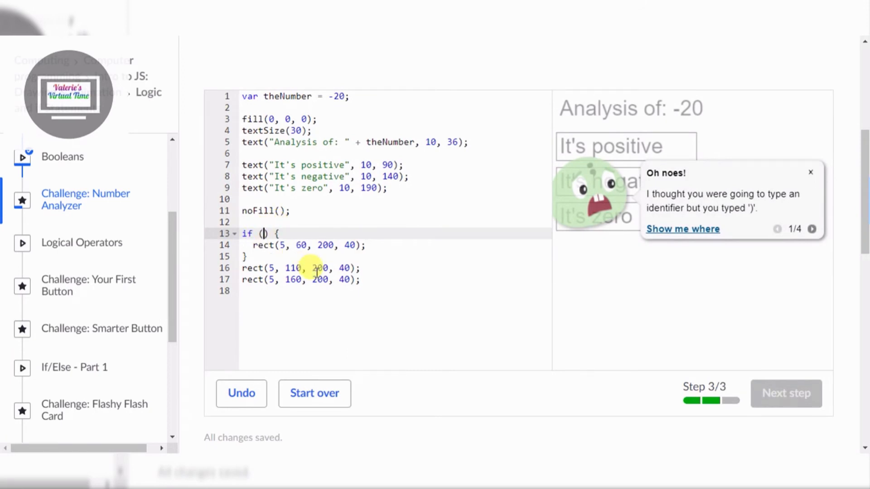
text(17)
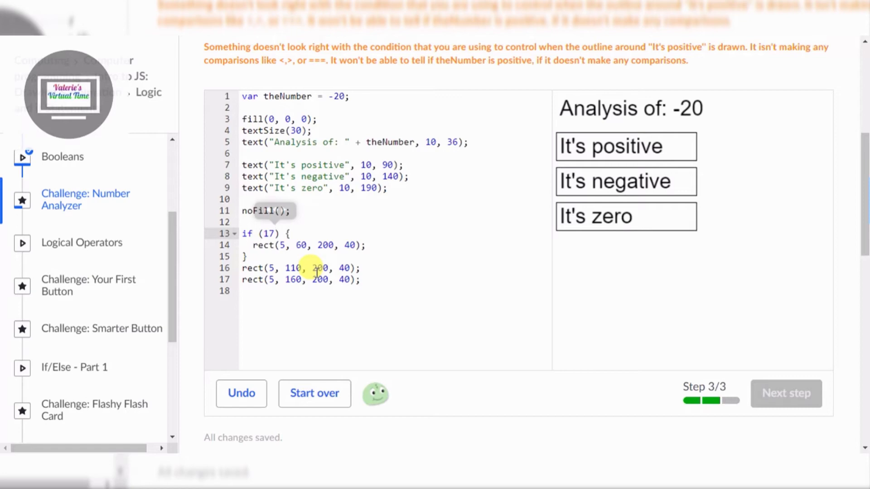
text(===)
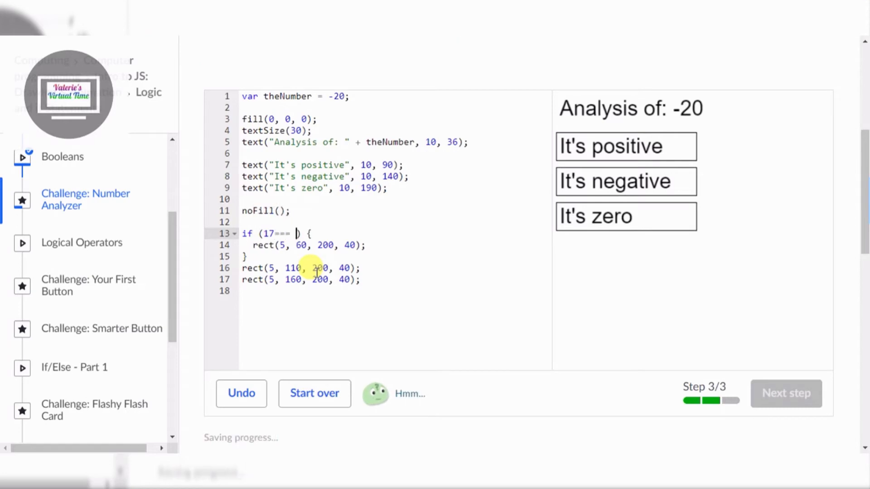
text(then)
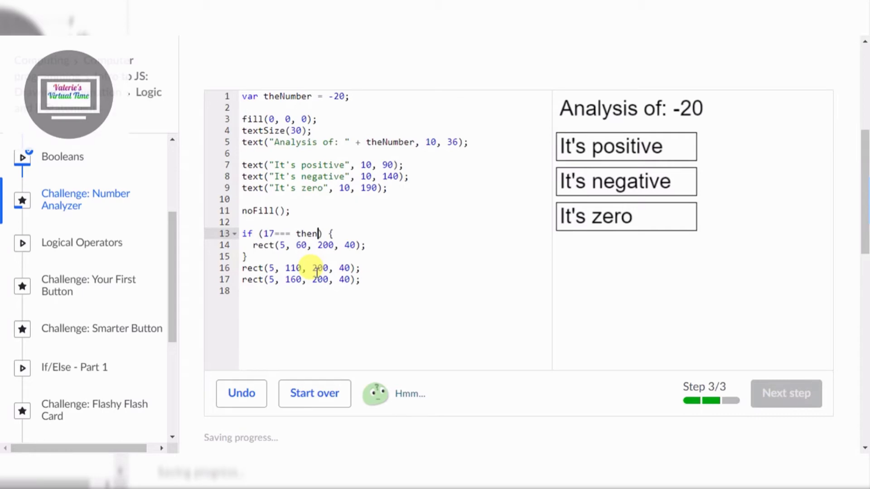
text(theNu)
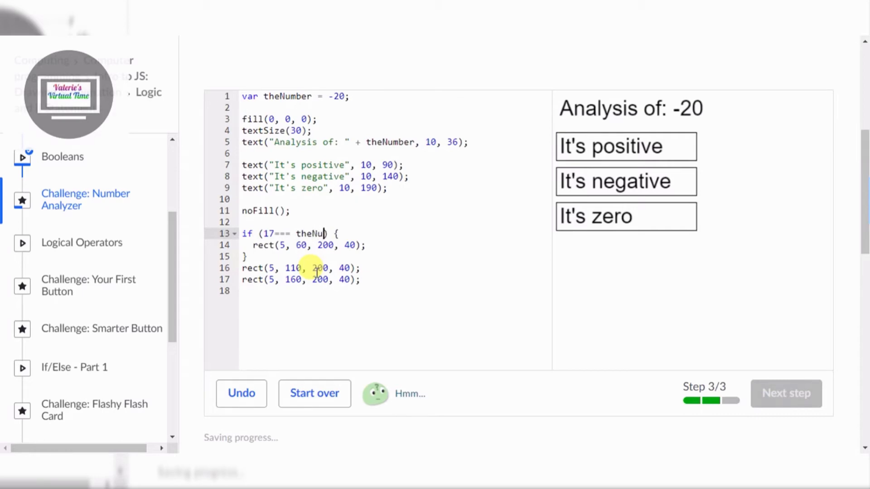
text(u)
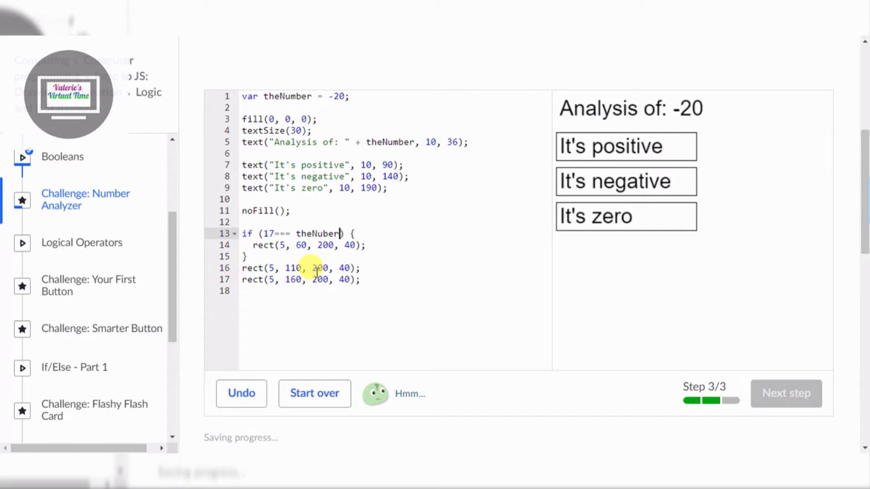
key(Backspace)
text(m)
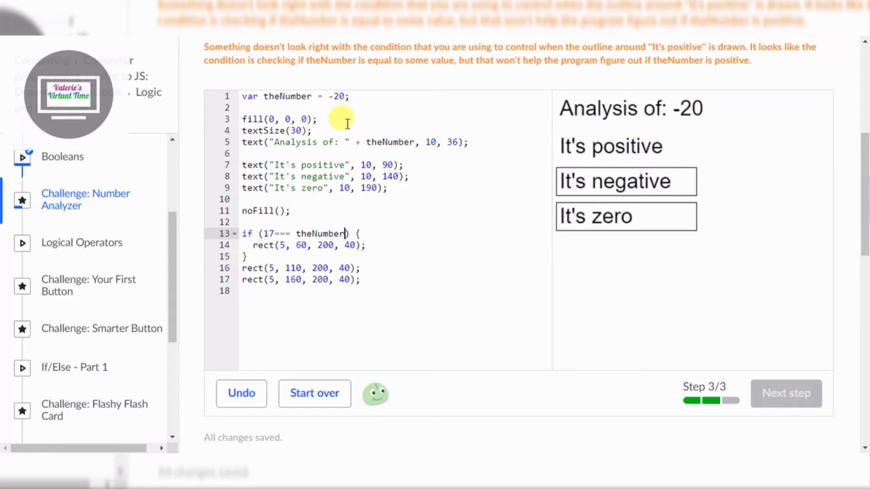
mouse_move(325, 165)
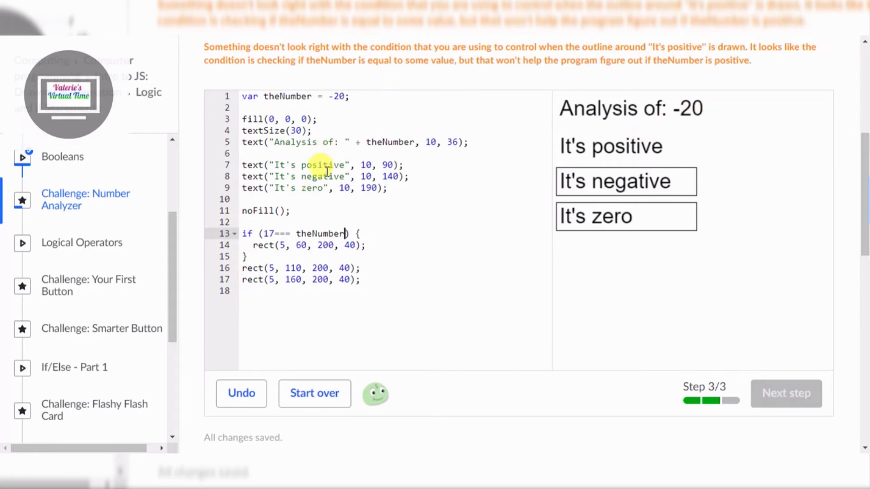
mouse_move(315, 209)
text(<)
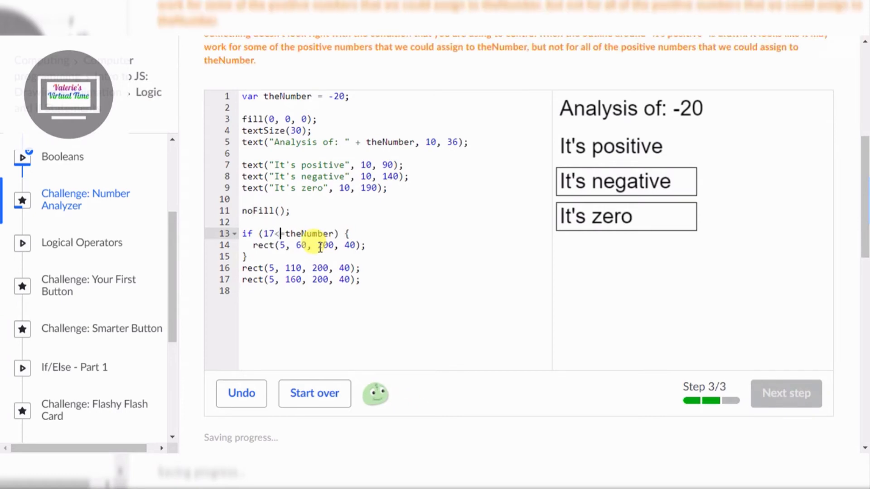
Scroll down to check the Oh noes error after changing the comparison operator.
scroll(down, 3)
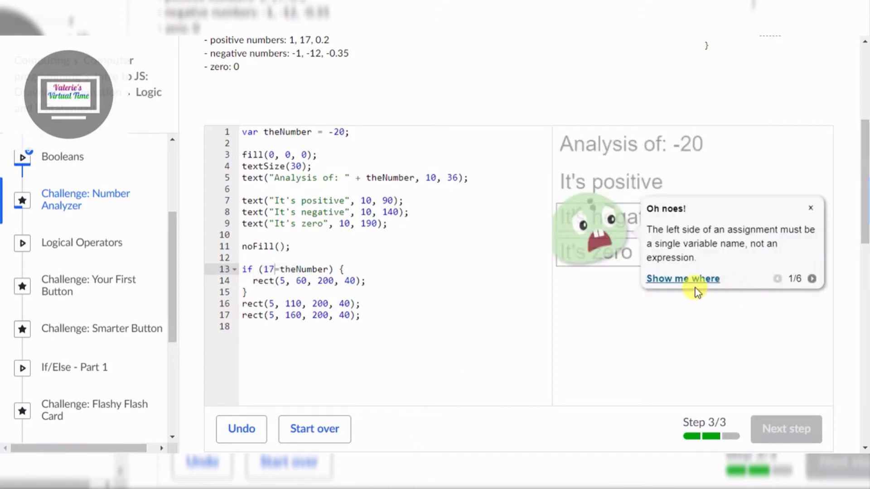
click(810, 208)
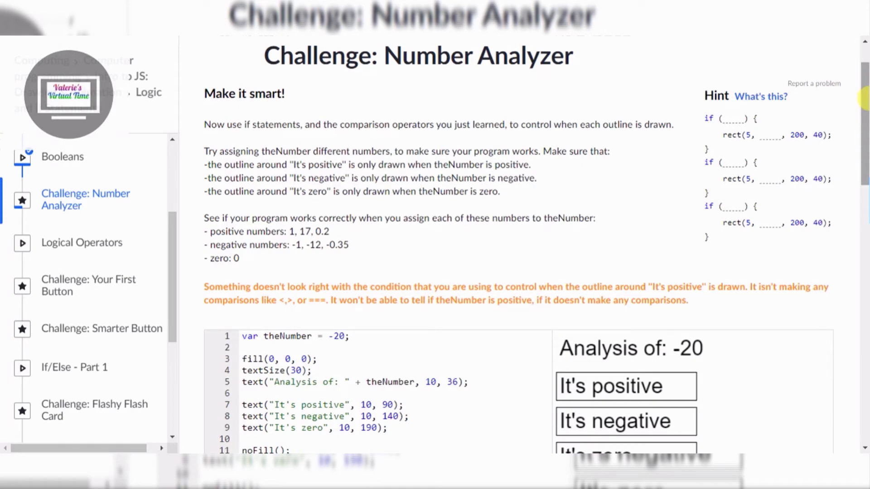
Scroll back down to the editor with the condition reduced to if (17).
scroll(down, 3)
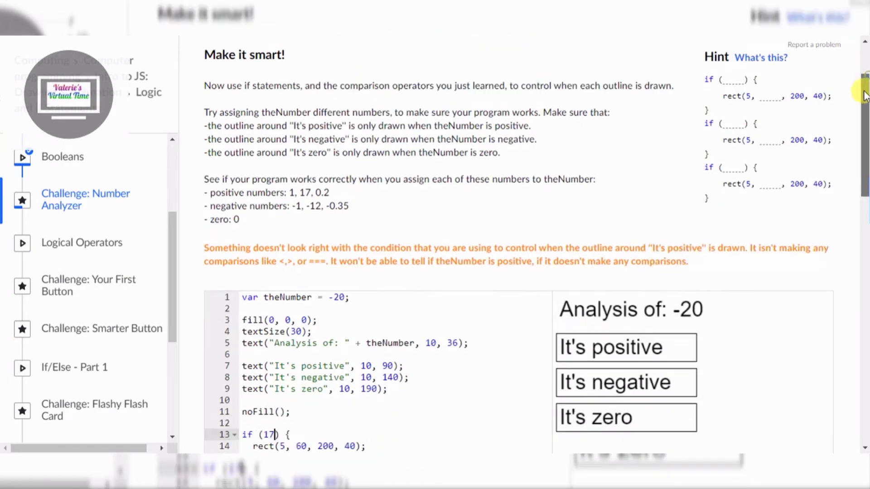
scroll(down, 3)
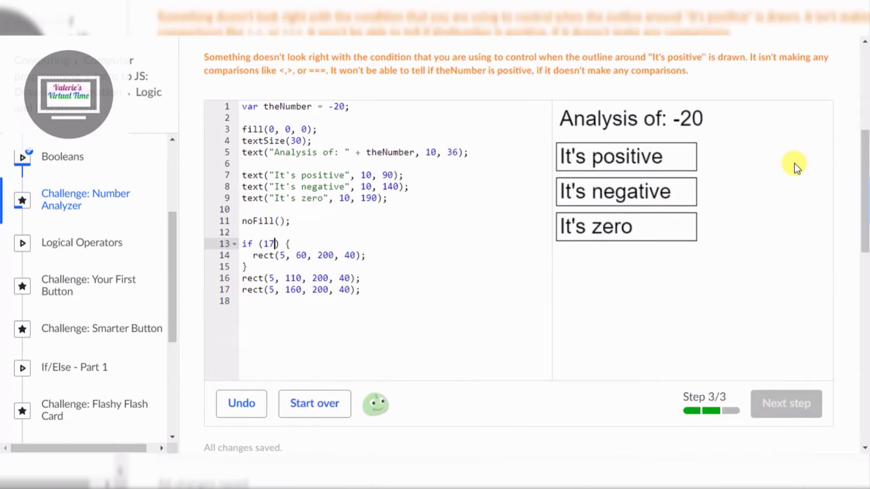
mouse_move(563, 184)
text(the)
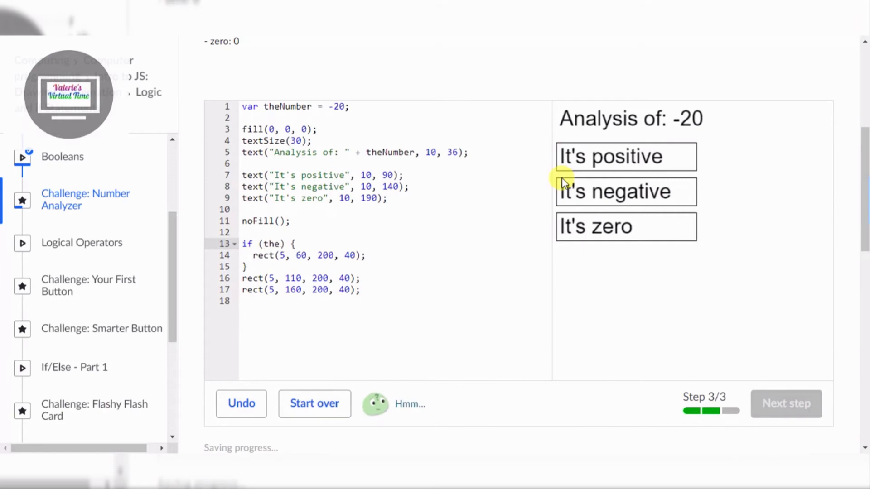
Replace 17 with theNumber in the first if condition, trying ===, . and > after it.
text(Number)
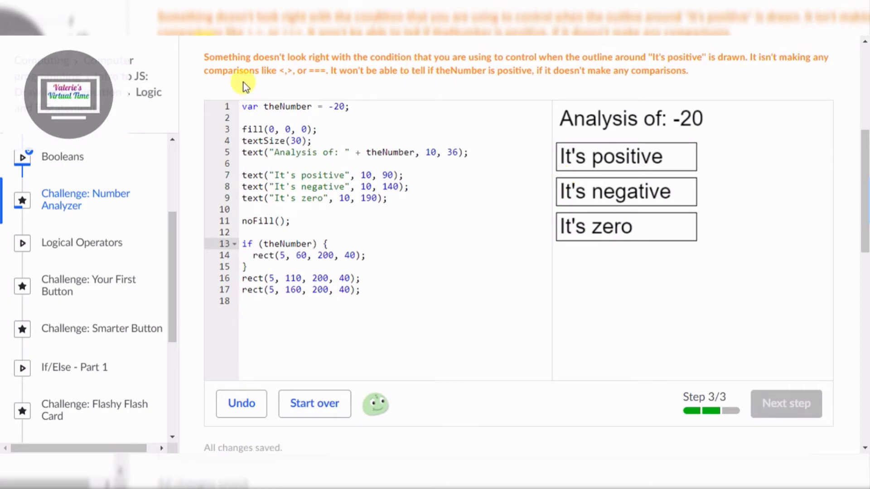
mouse_move(345, 170)
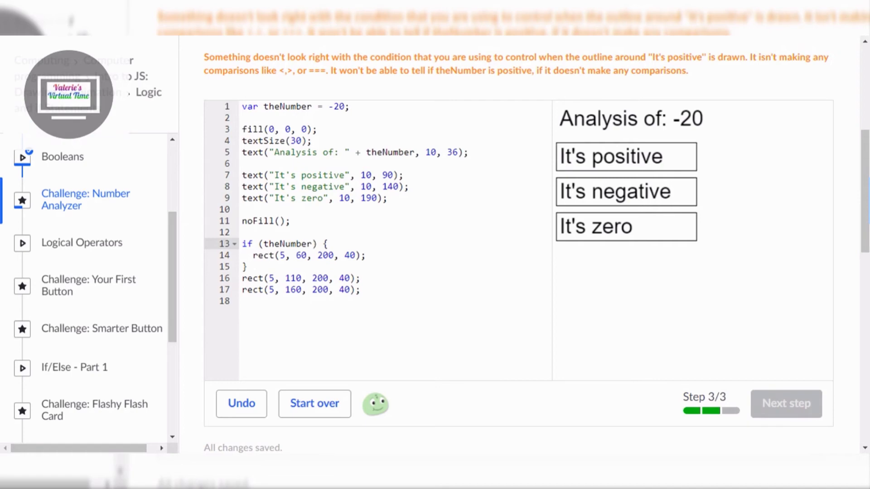
mouse_move(382, 43)
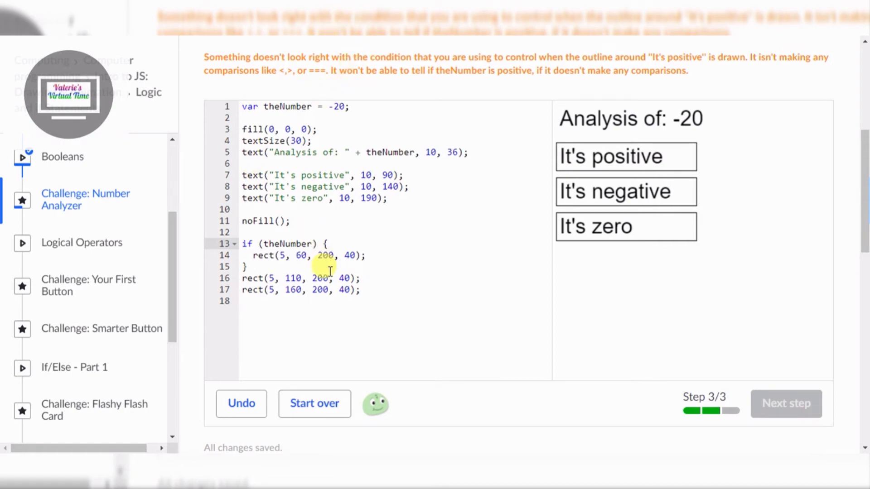
text(===)
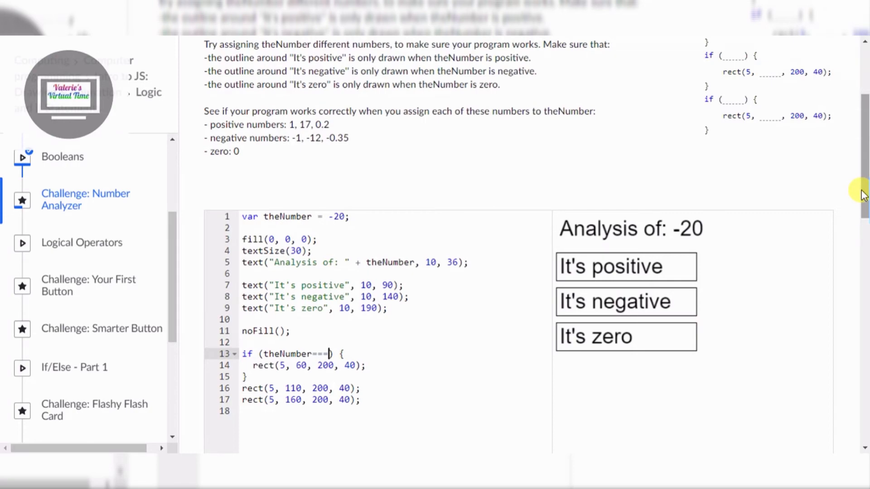
text(.)
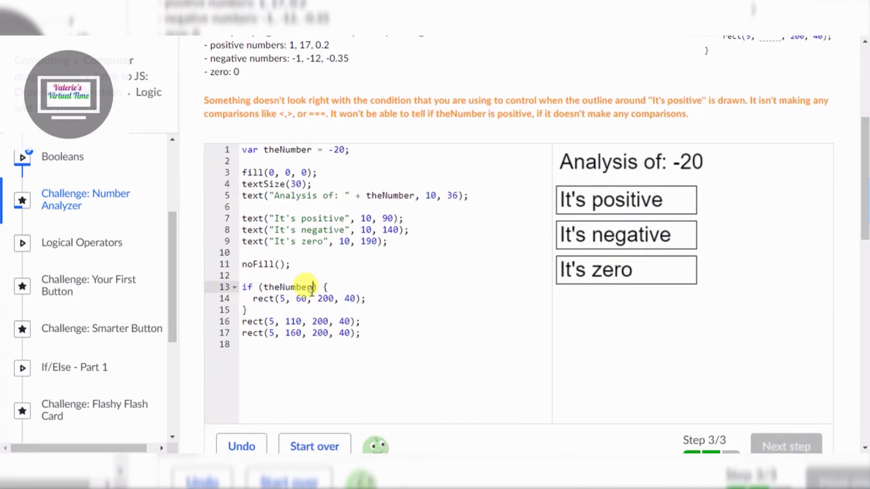
text(>)
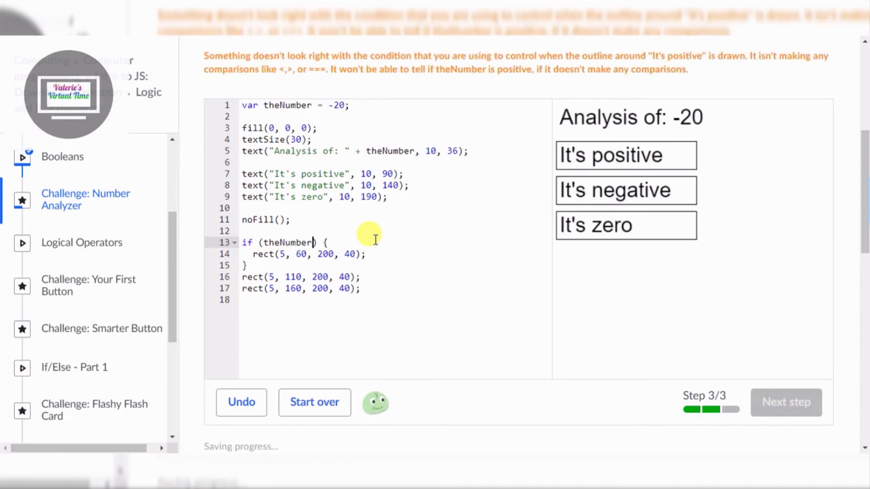
Make the first if condition read theNumber>0 so It's positive loses its outline for -20.
text(<)
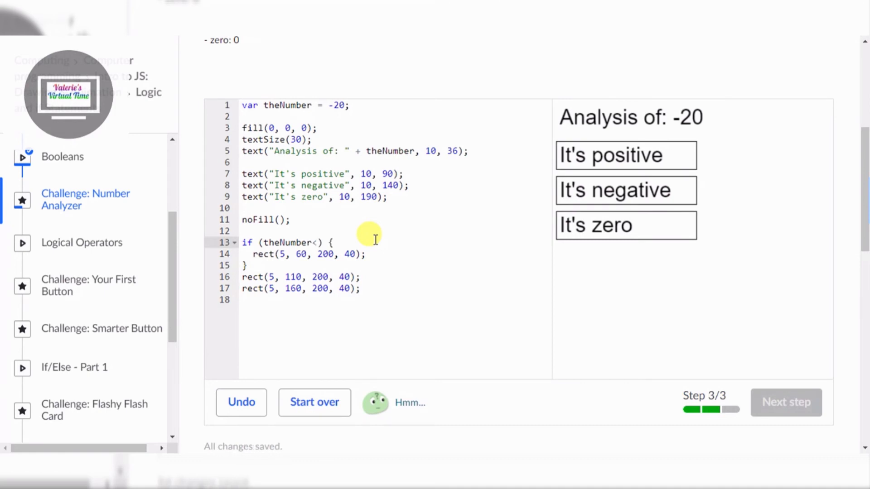
text(70)
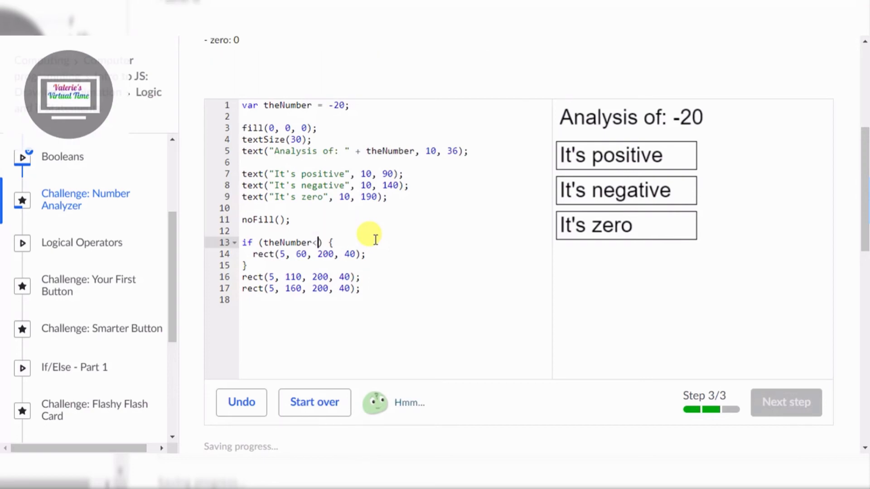
text(0)
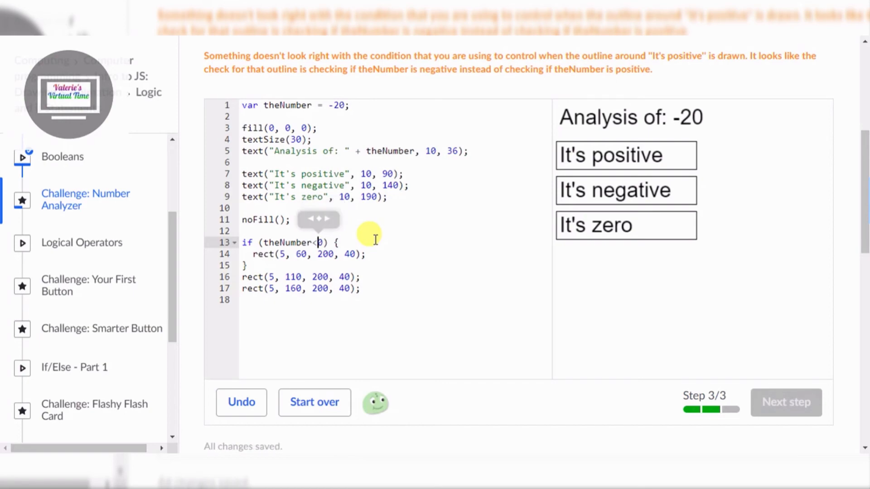
text(>)
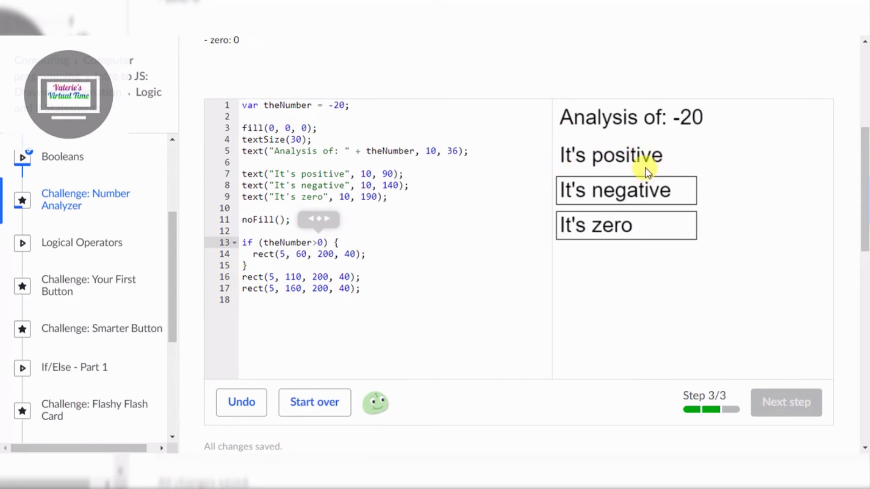
mouse_move(504, 204)
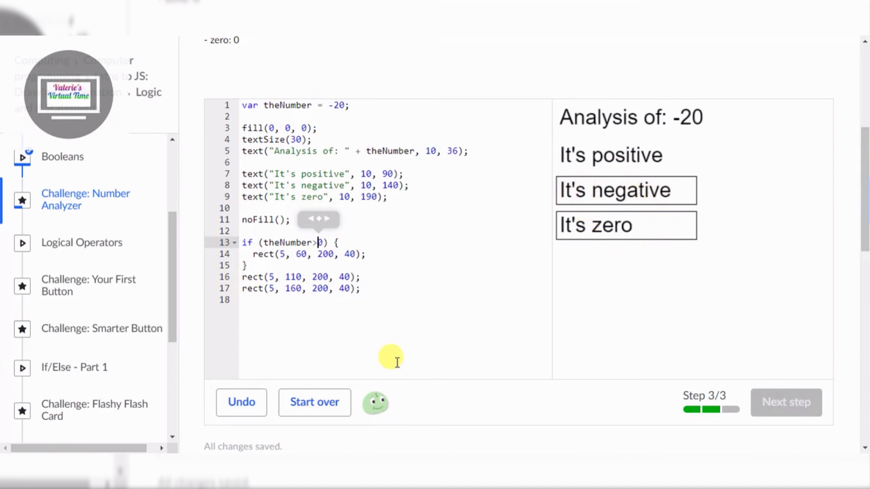
mouse_move(421, 259)
text(18)
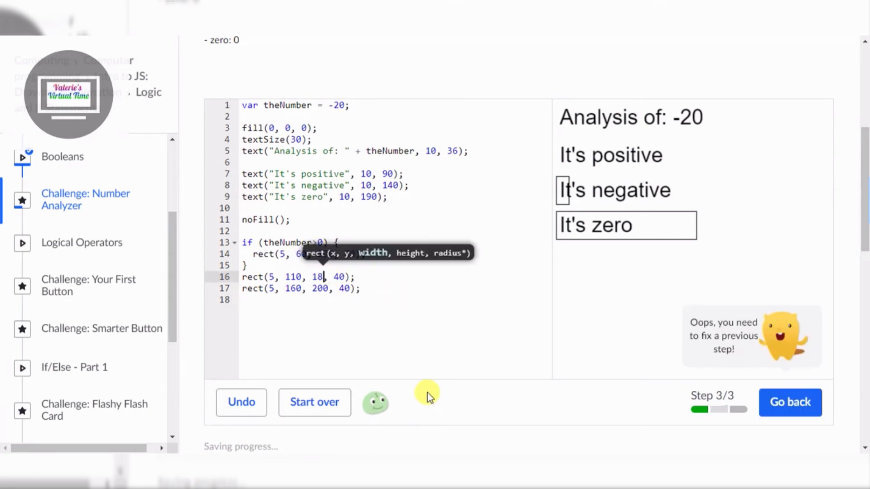
Add a second if () { } block containing rect(5, 110, 200, 40); and begin its condition with theNumber.
text(200)
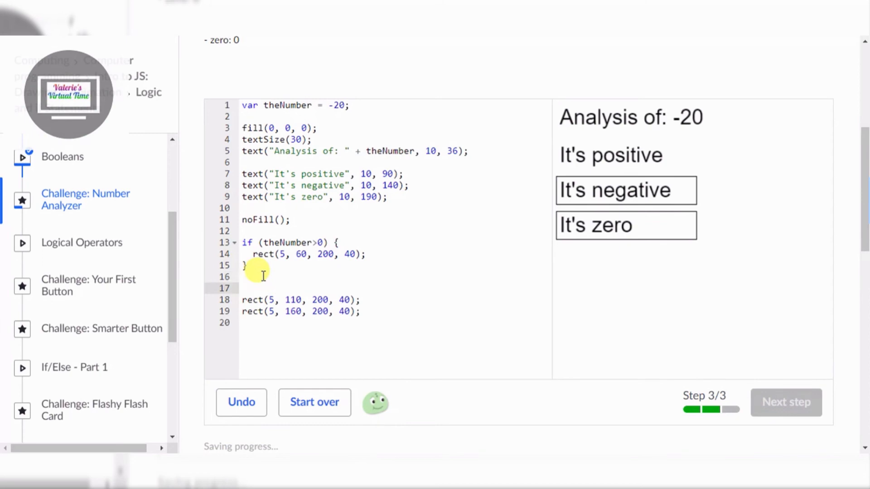
text(if)
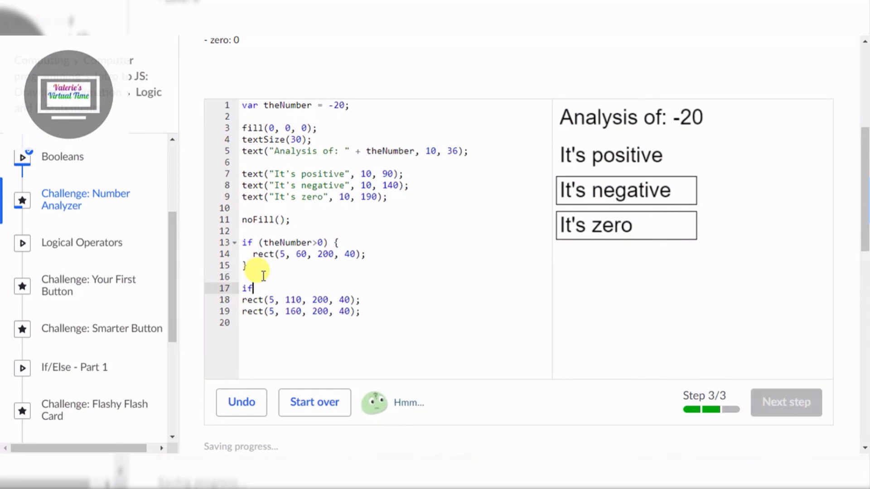
text(()
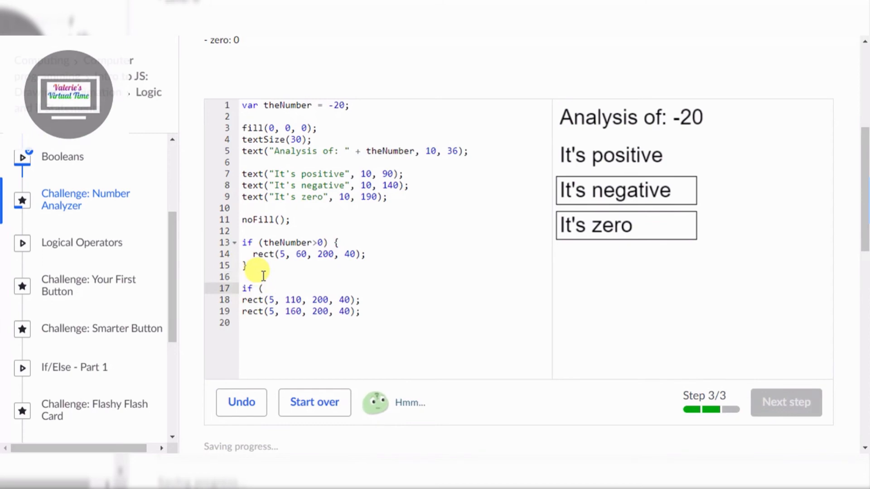
text())
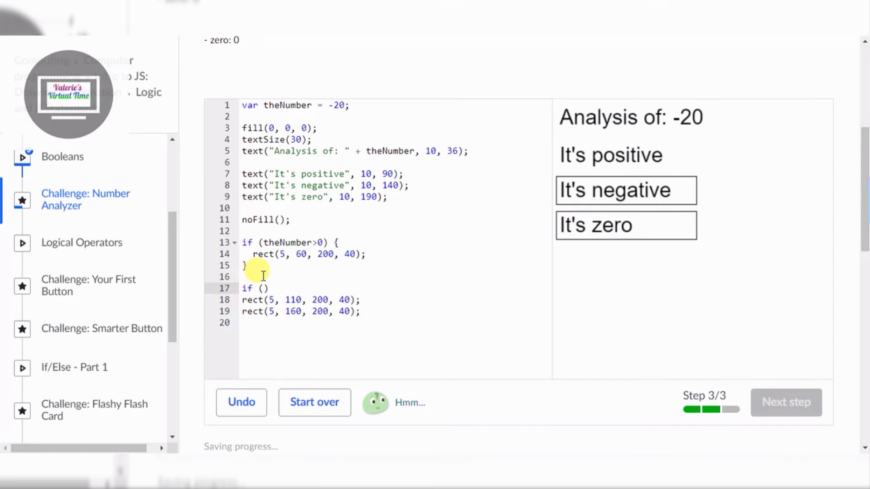
text({})
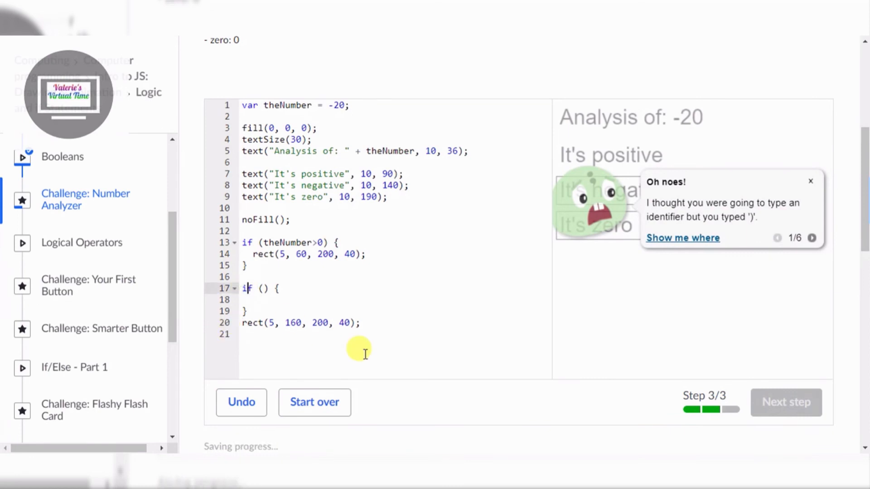
text(rect(5, 110, 200, 40);)
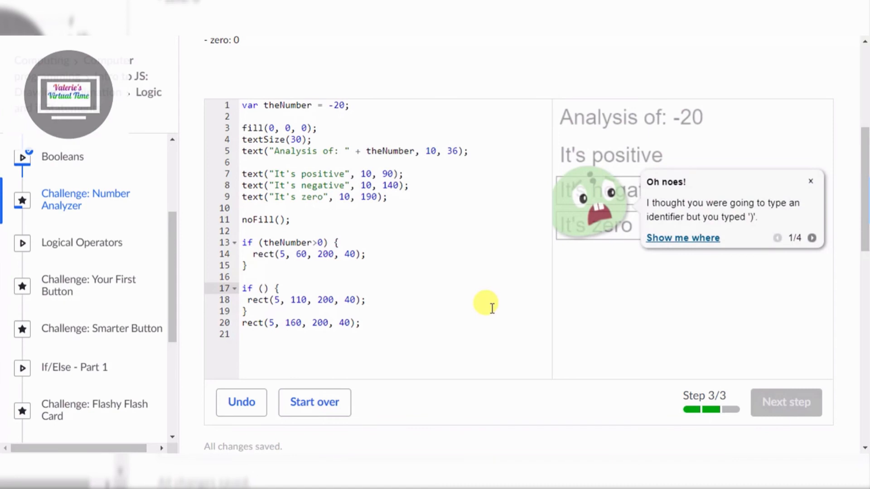
text(theNumber)
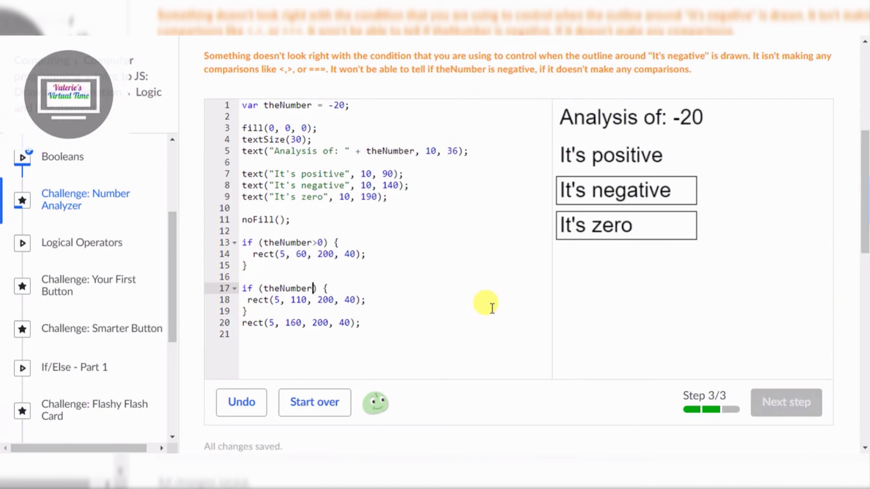
Finish the second condition as theNumber<0 and add a blank line before the 'It's zero' rectangle.
text(<0)
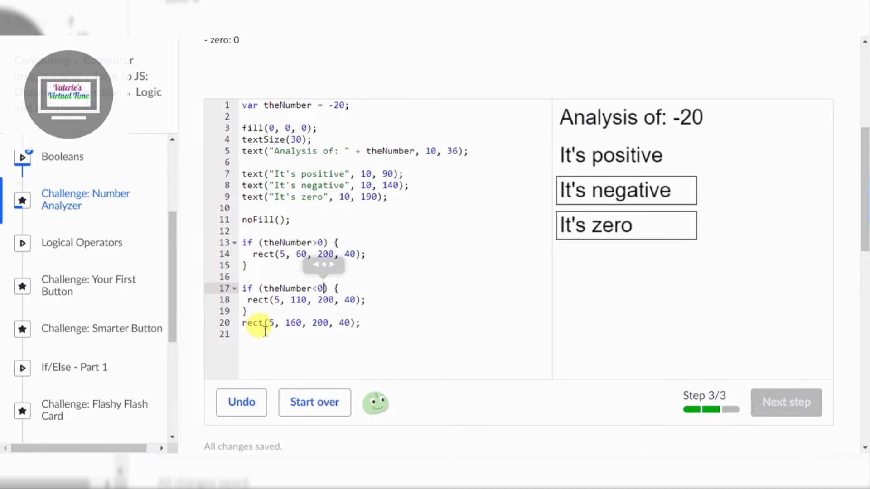
key(Enter)
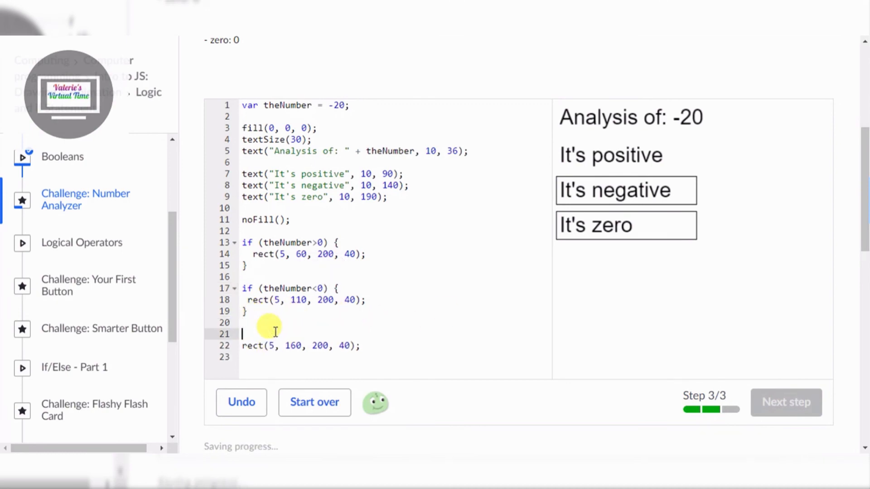
Write the third condition if (theNumber===0) { to guard the 'It's zero' outline.
text(if)
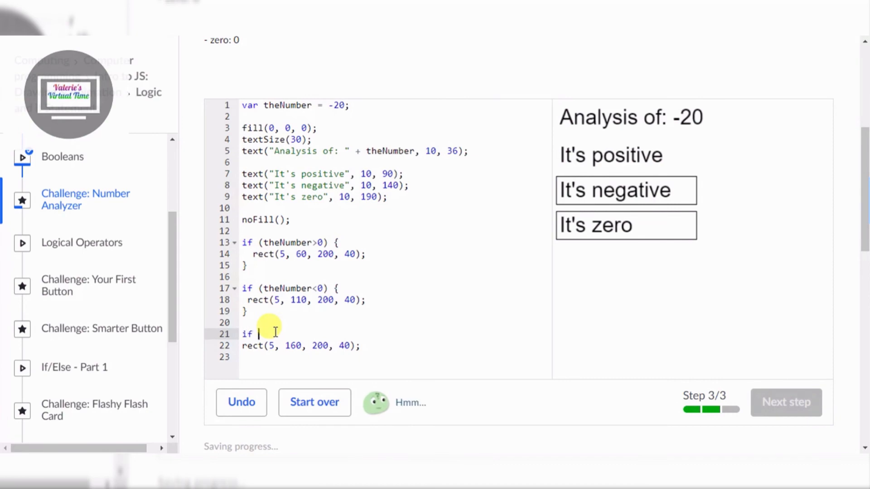
text(()th)
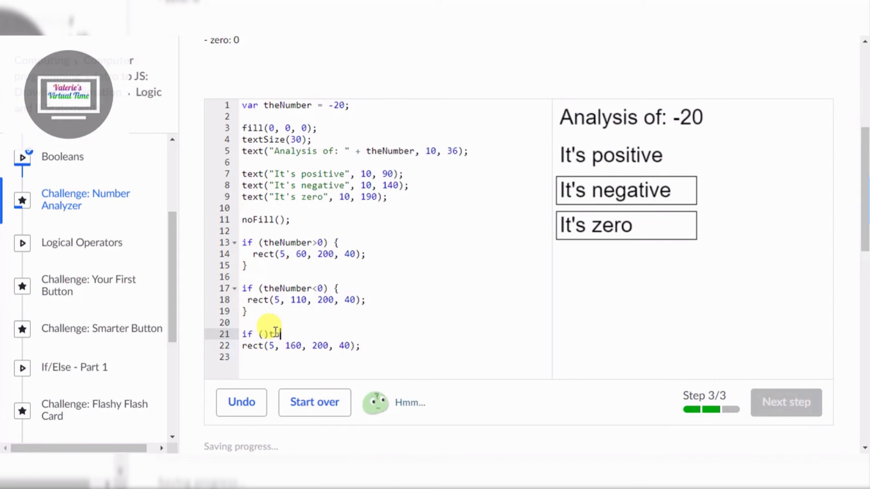
key(Backspace)
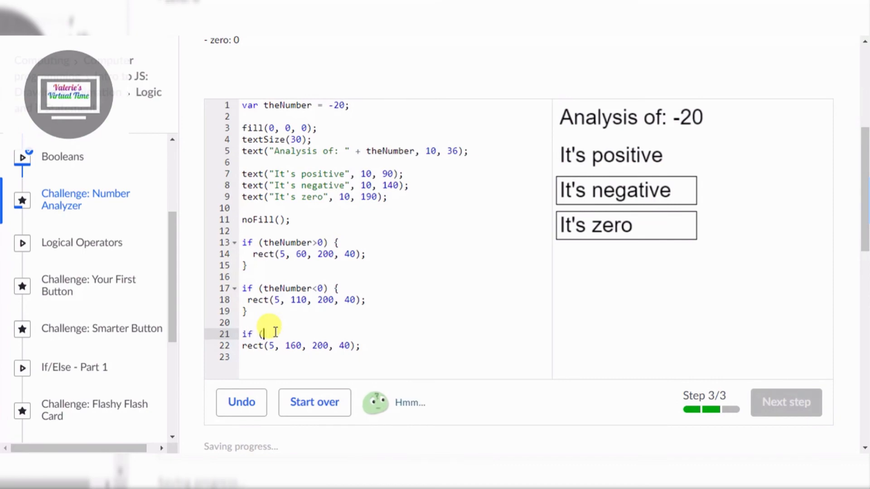
mouse_move(390, 286)
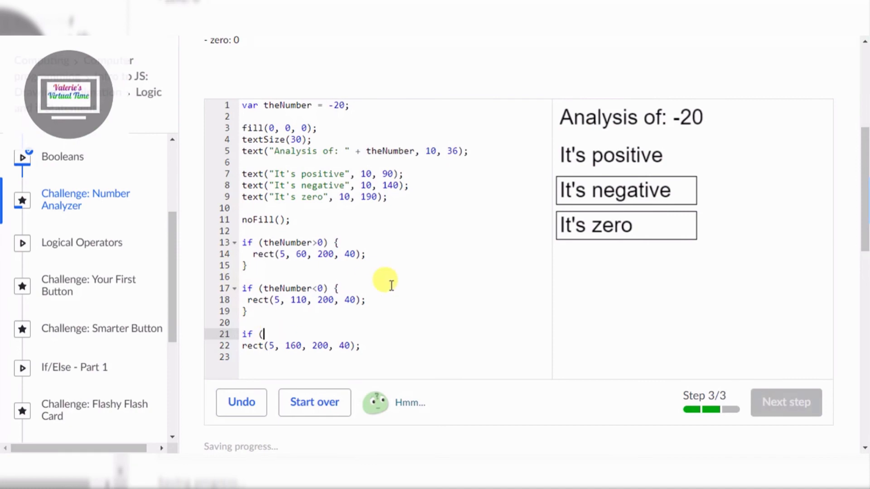
text(theNum)
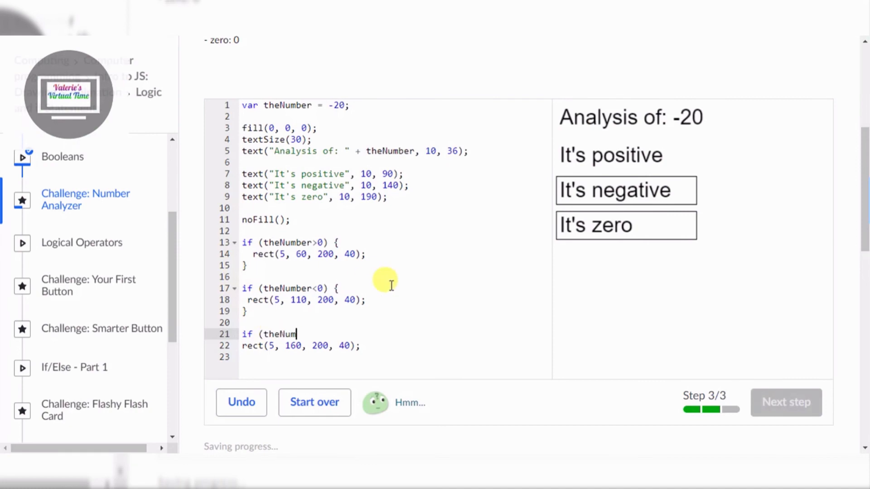
text(ber)
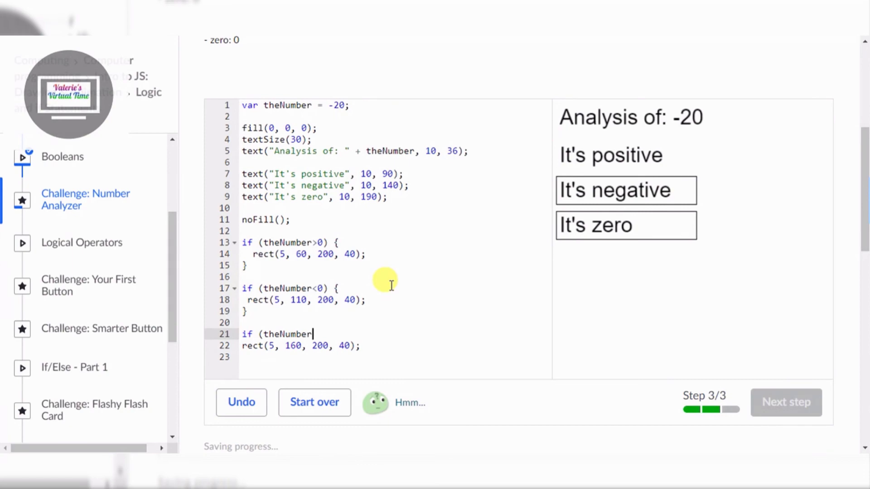
text(==)
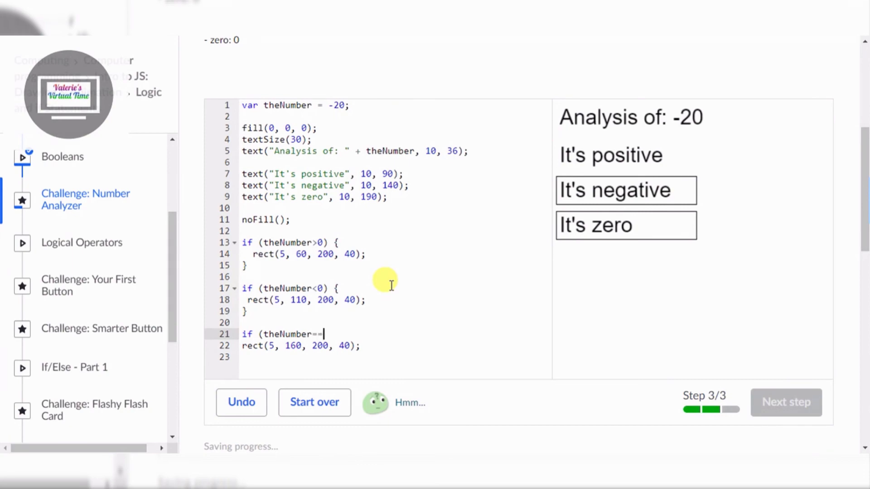
text(=)
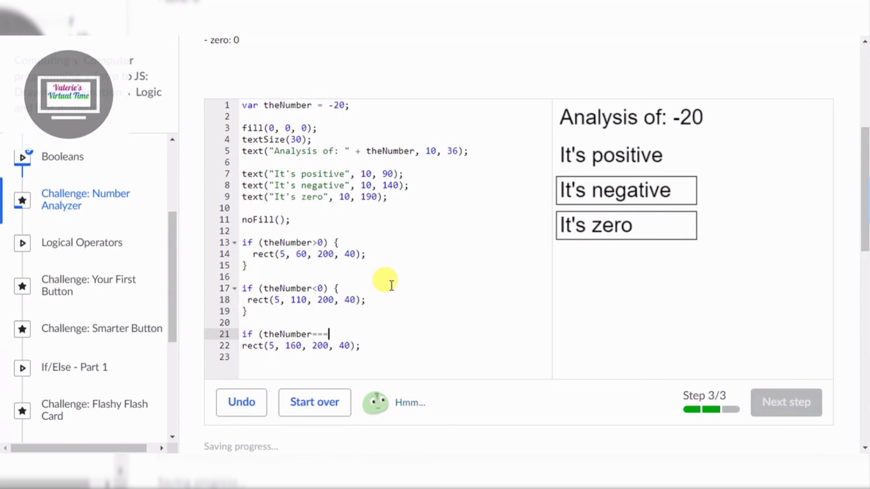
text(0))
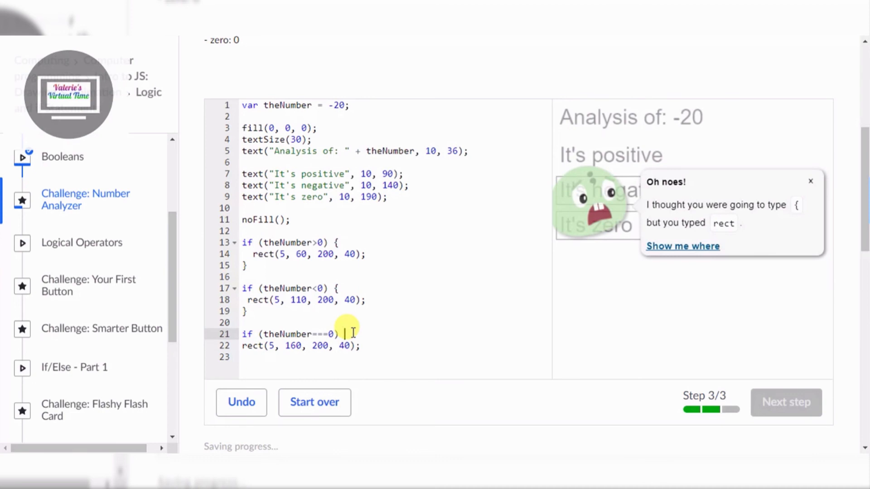
text({)
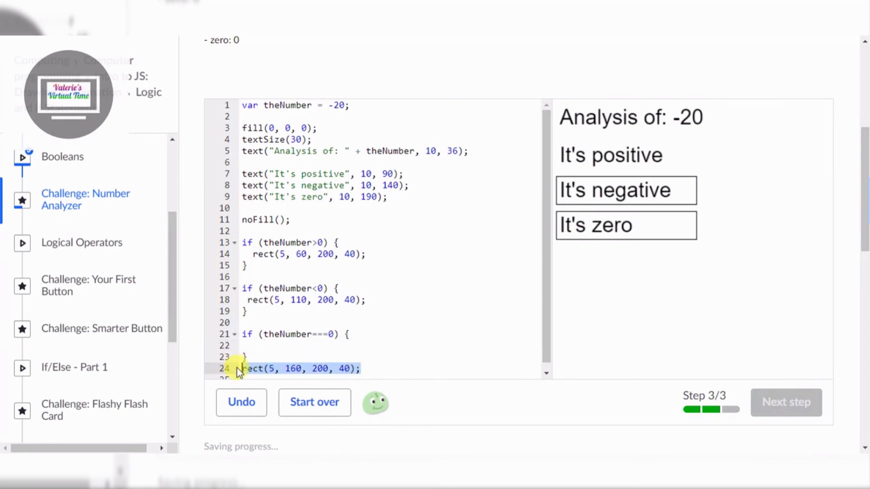
Move rect(5, 160, 200, 40); inside the new block and finish the Number Analyzer challenge.
click(785, 402)
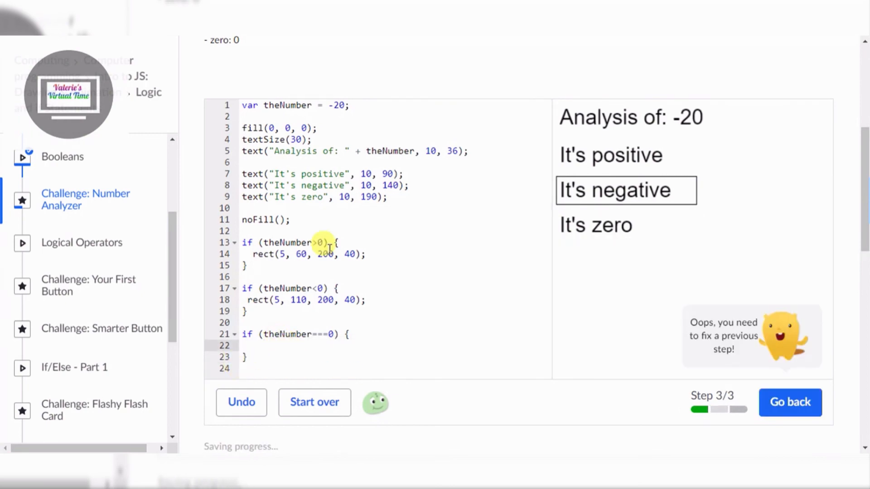
text(rect(5, 160, 200, 40);)
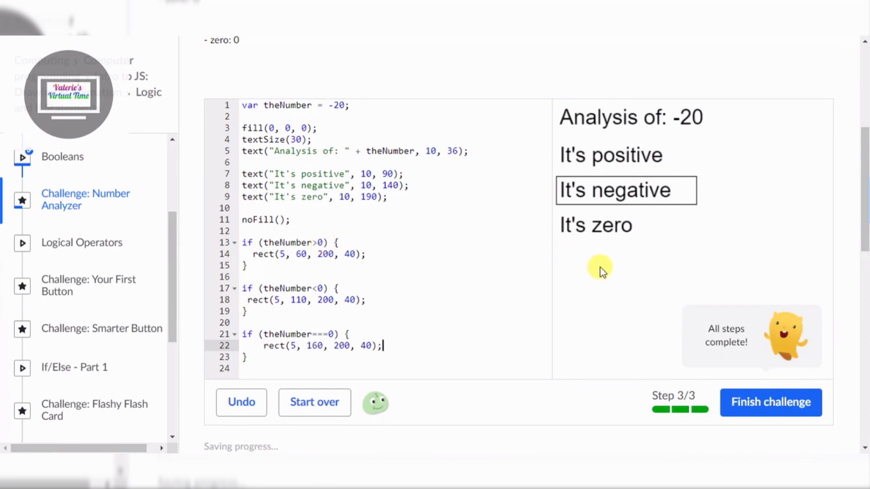
click(770, 402)
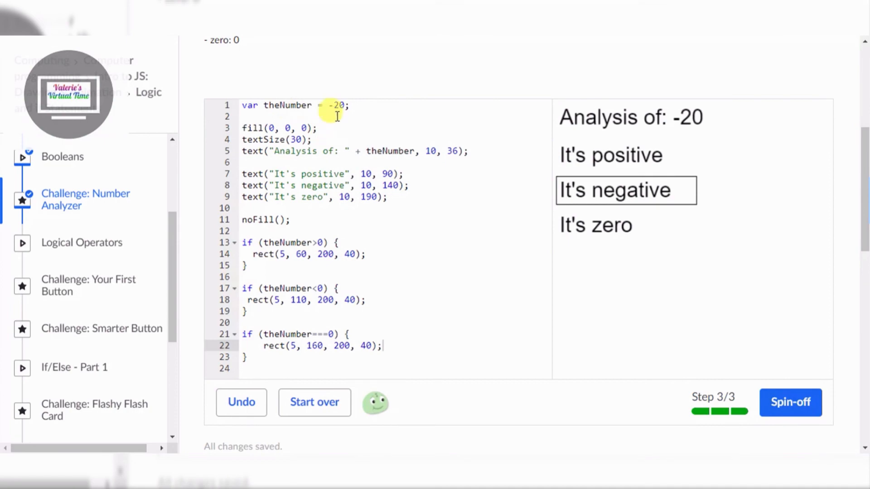
Test theNumber with 51, 0, -76, -47, 56 and -56, confirming only the matching label is outlined.
text(51)
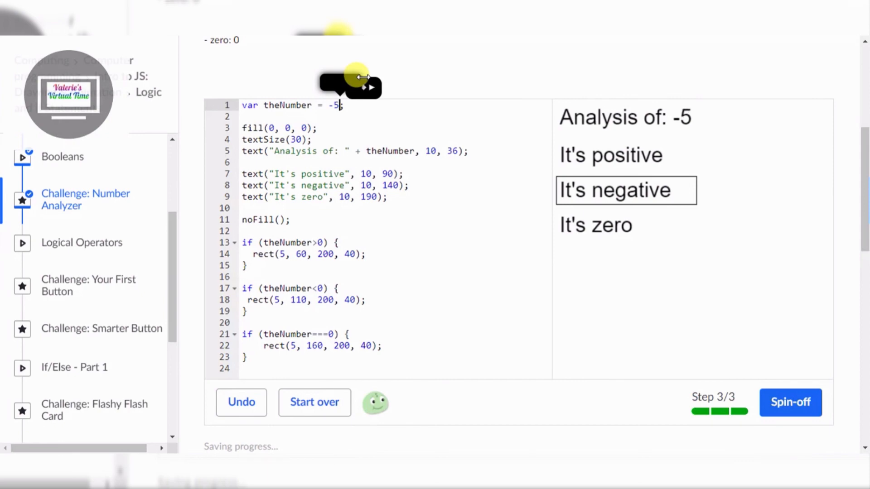
text(0)
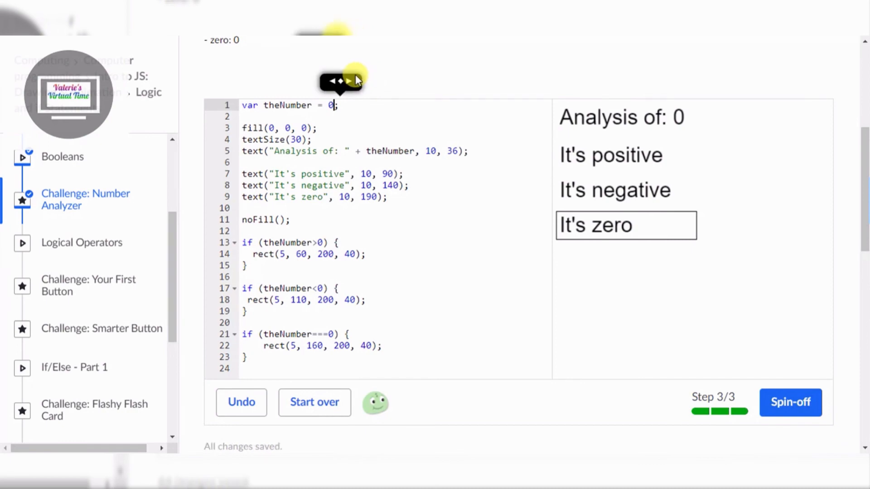
text(-76)
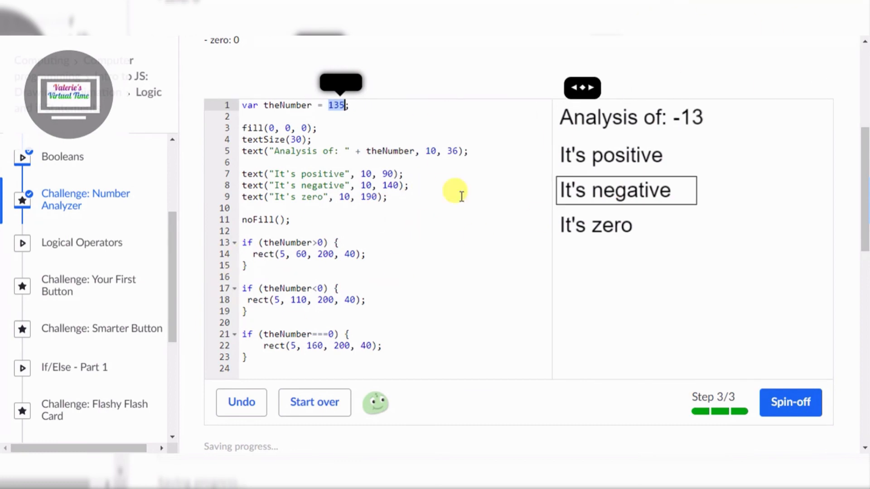
text(-47)
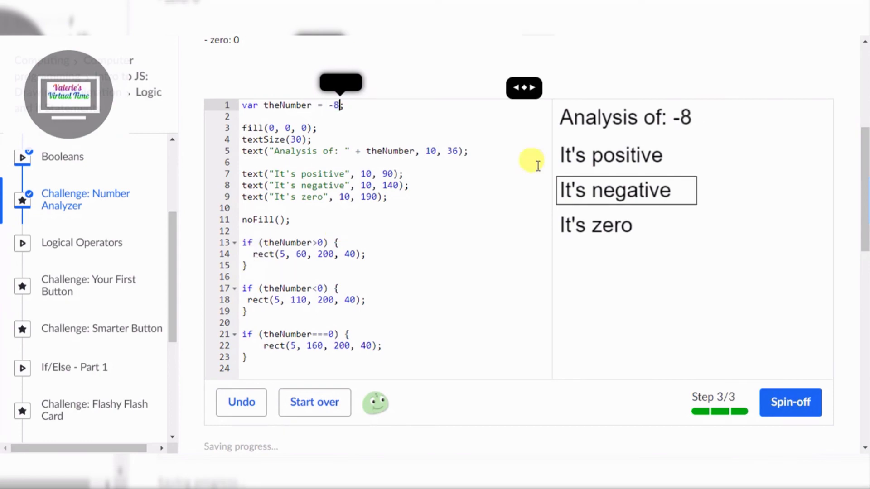
text(56)
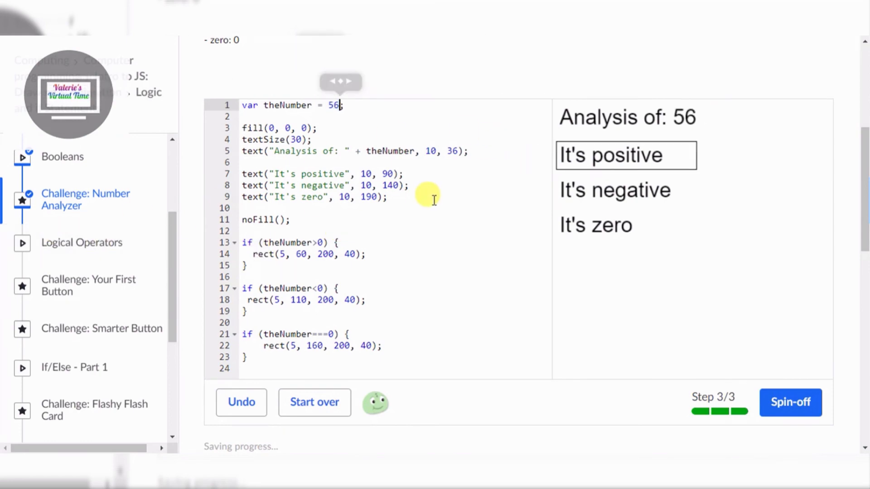
mouse_move(384, 104)
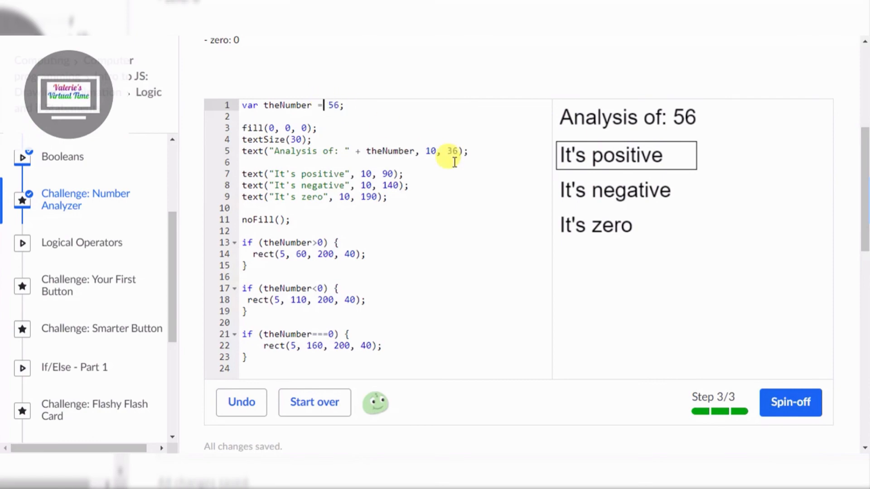
text(-)
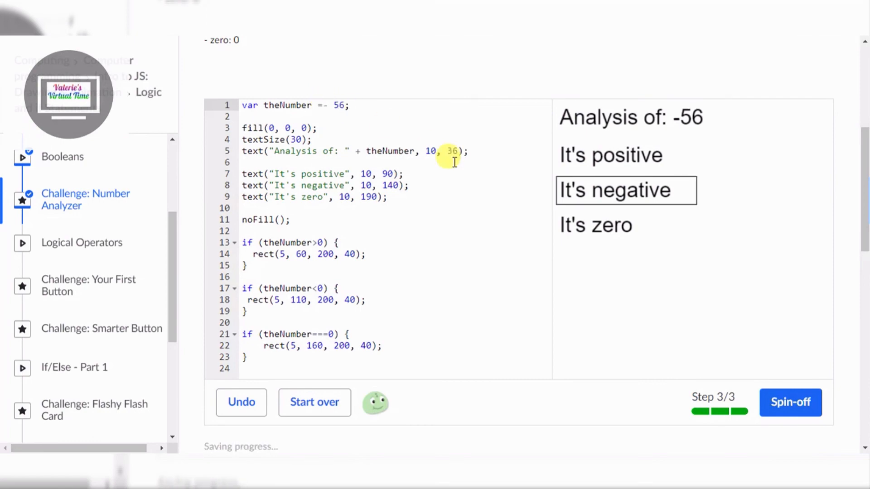